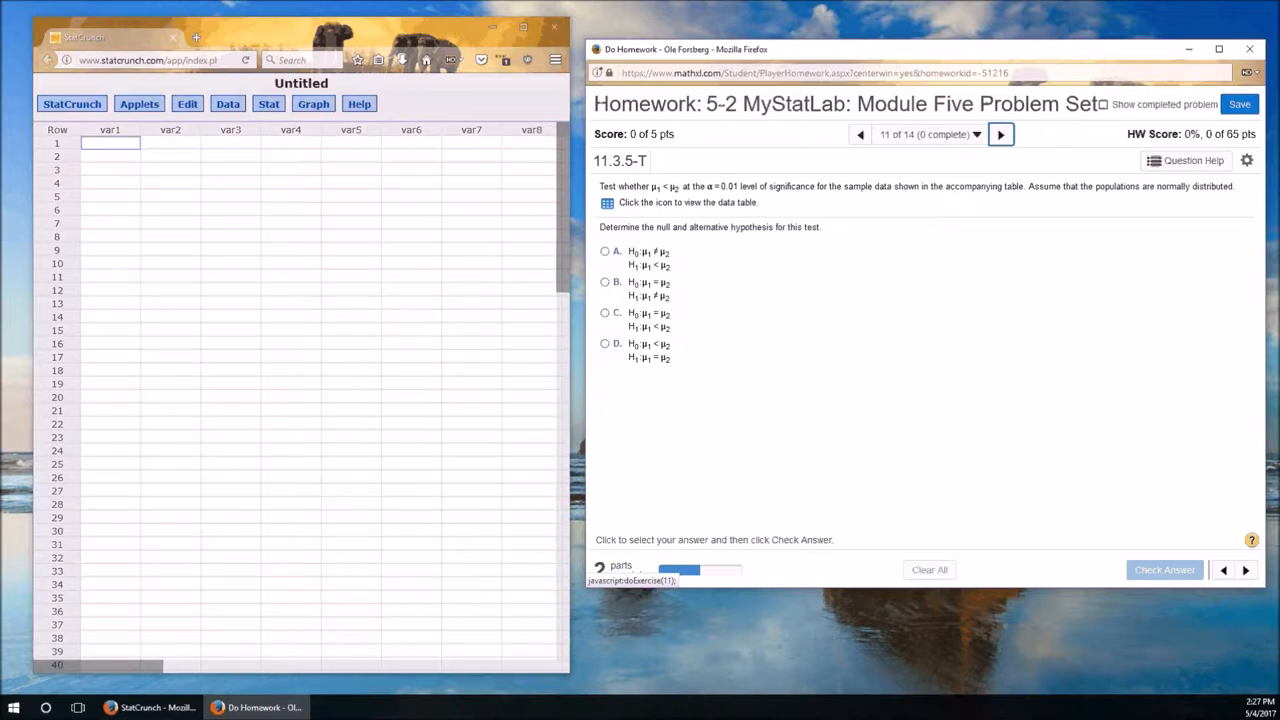
pyautogui.moveTo(924, 354)
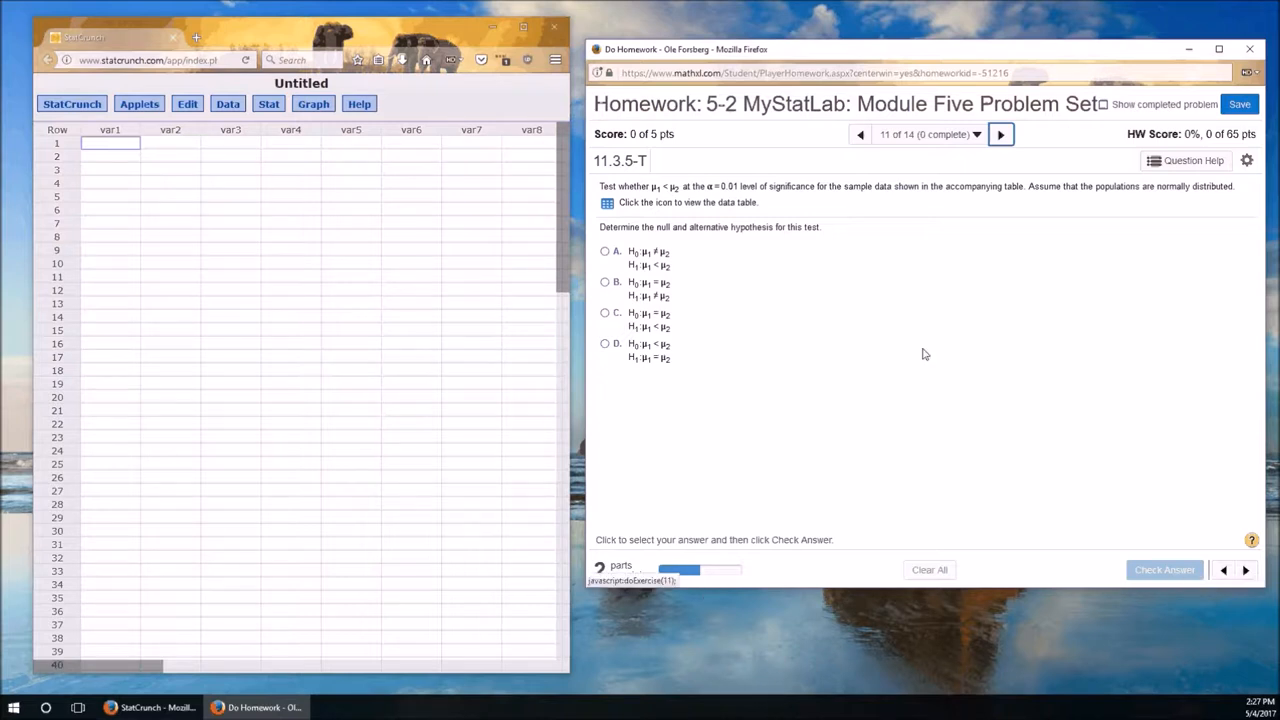
pyautogui.moveTo(640, 200)
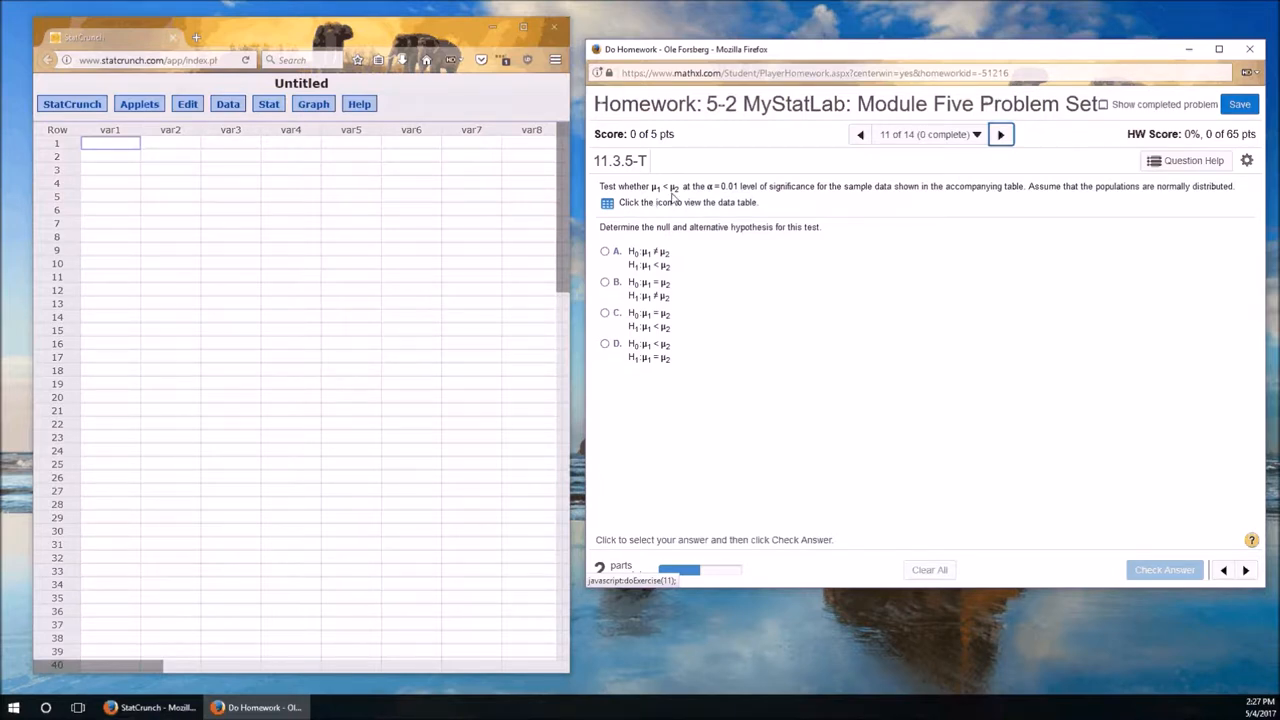
pyautogui.moveTo(732, 200)
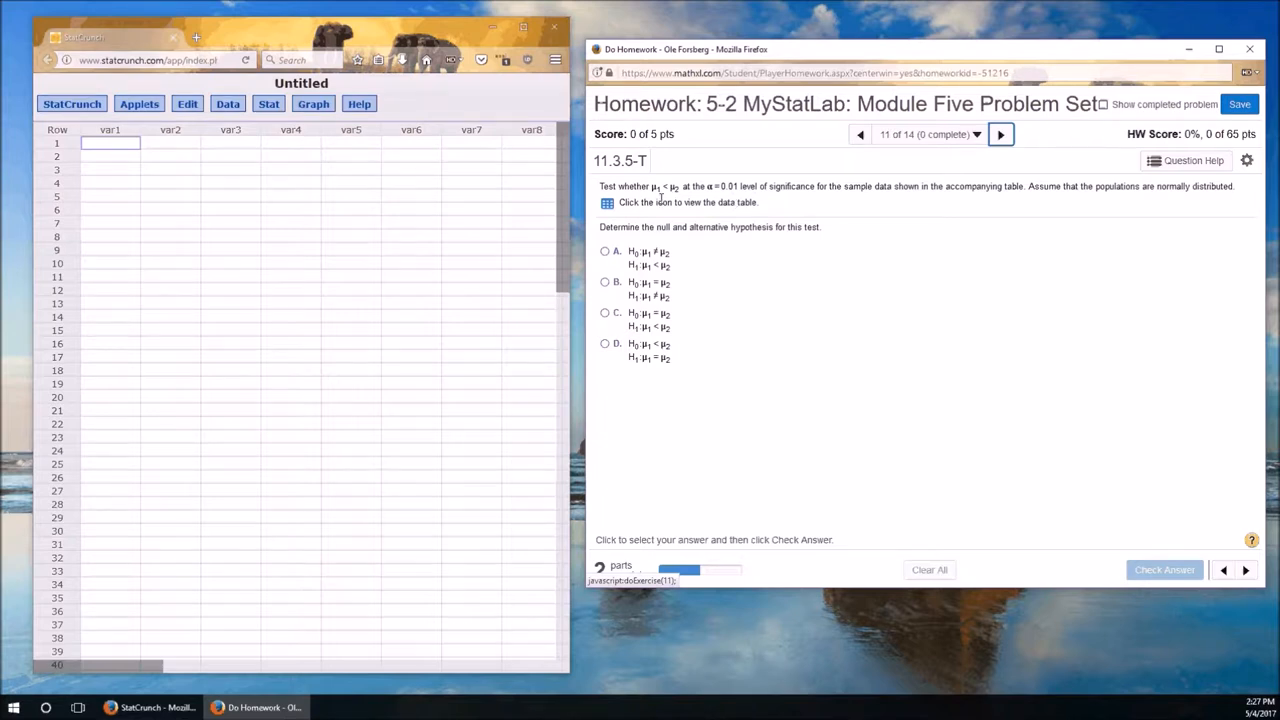
pyautogui.moveTo(668, 200)
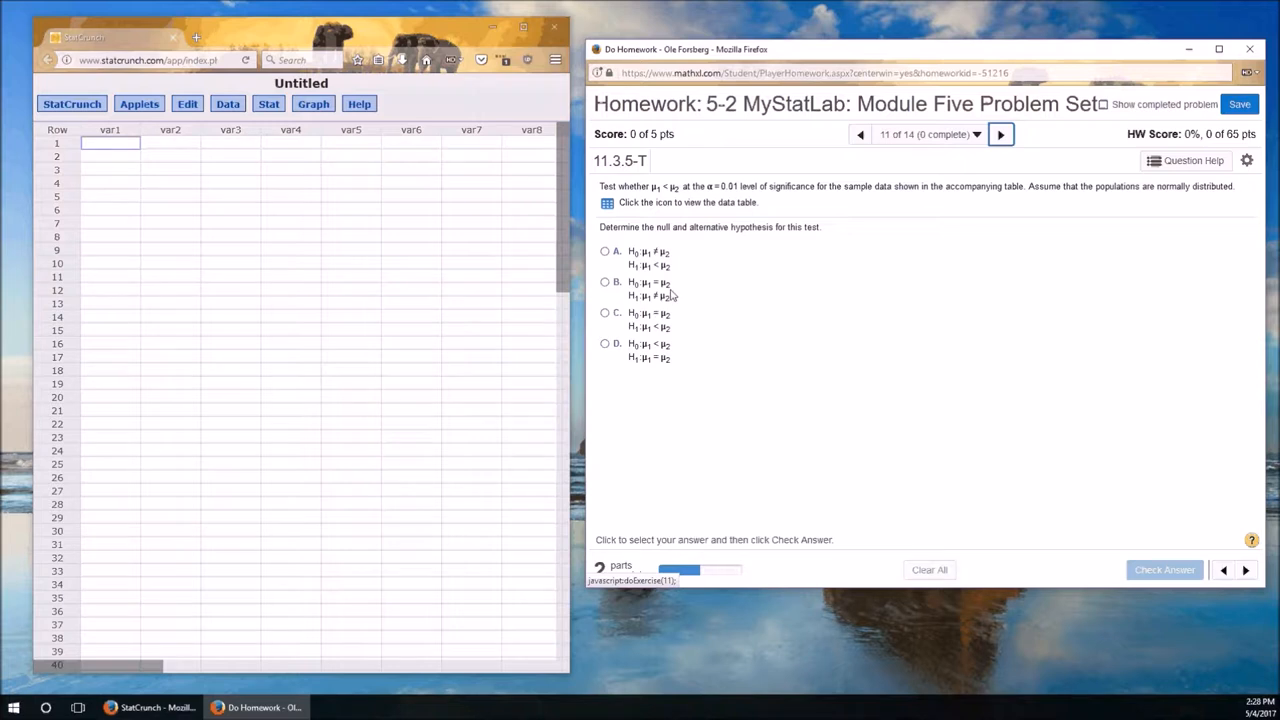
pyautogui.moveTo(672, 318)
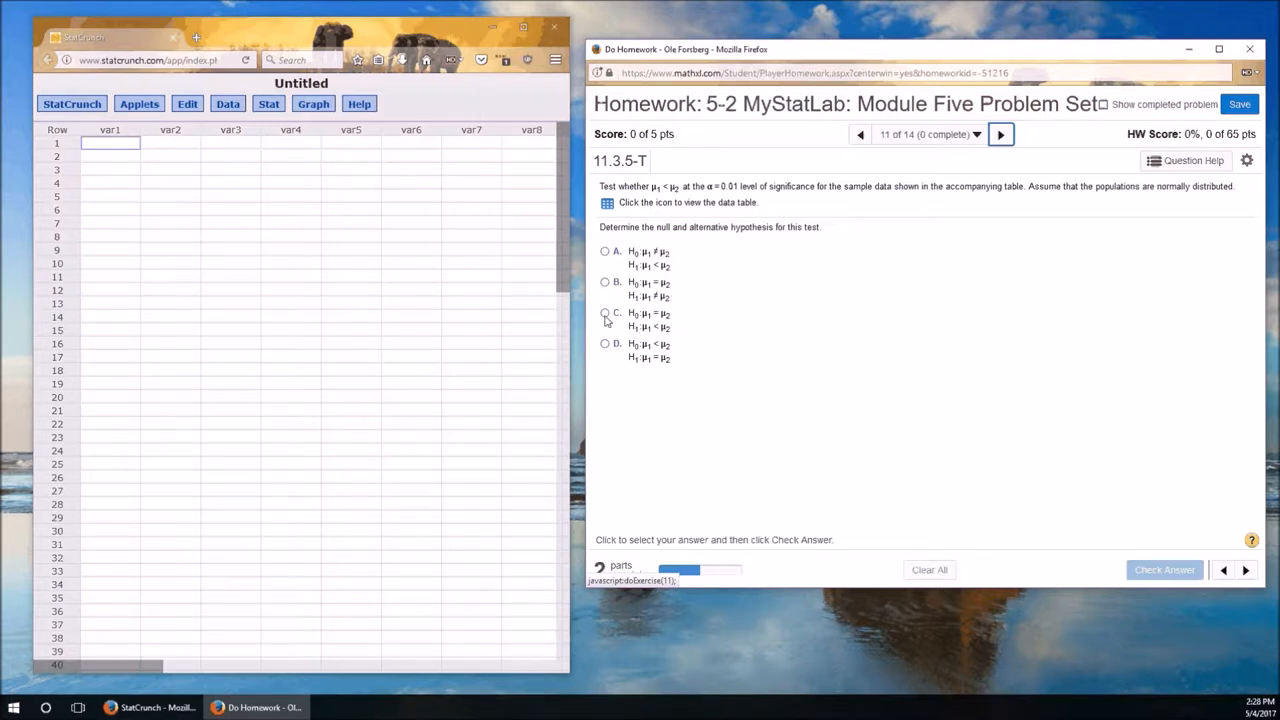
# Choose the third null/alternative hypothesis pair as the answer.
pyautogui.click(604, 312)
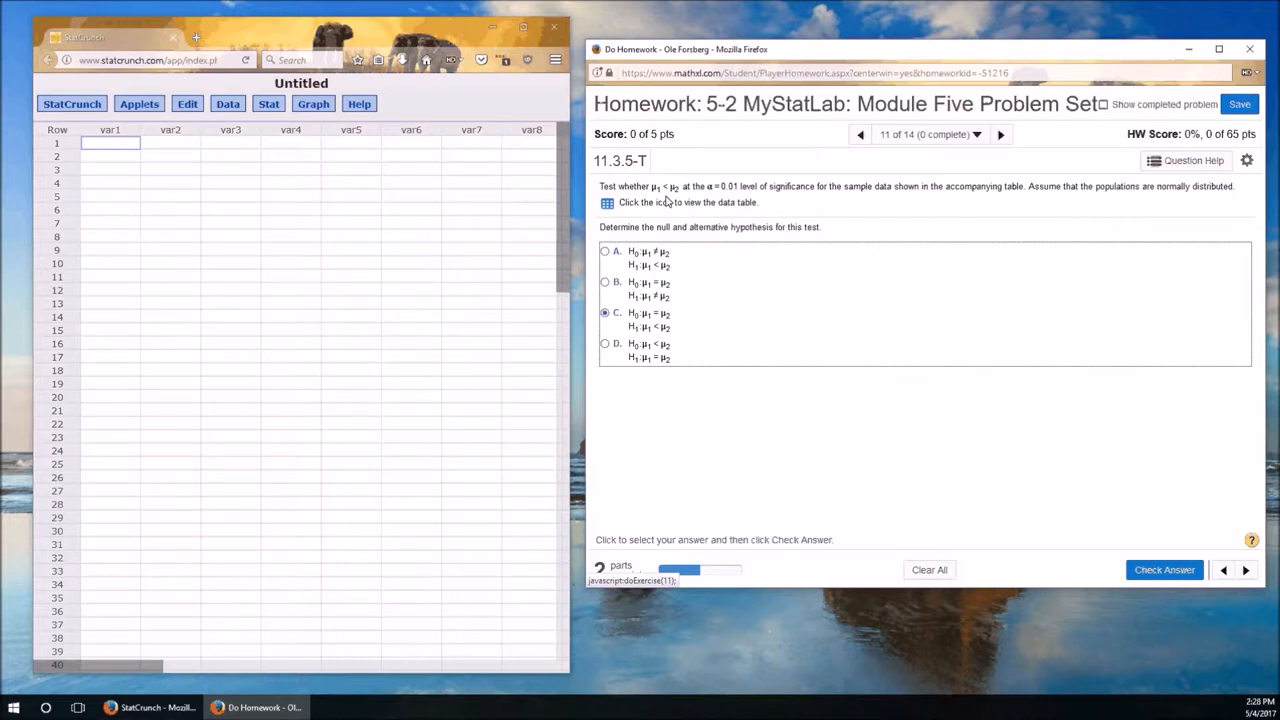
pyautogui.moveTo(840, 444)
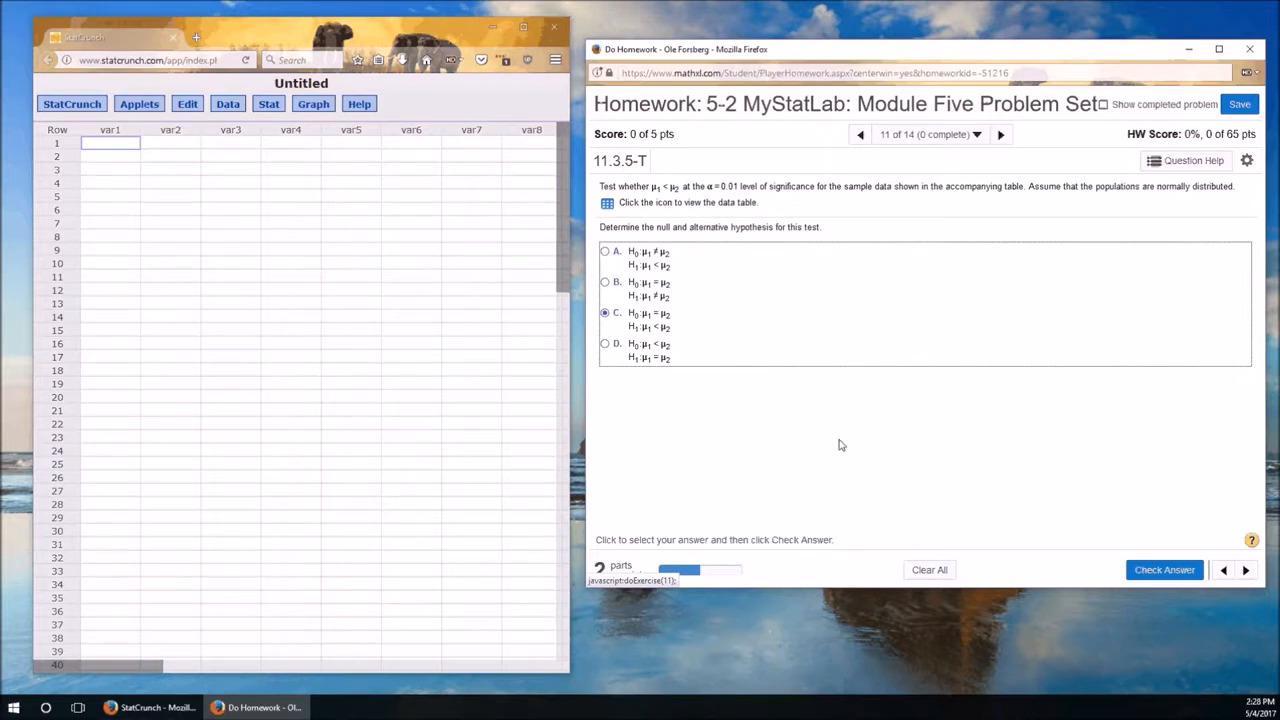
# Submit the hypothesis answer, confirm it correct, and bring up the sample data table.
pyautogui.click(1164, 568)
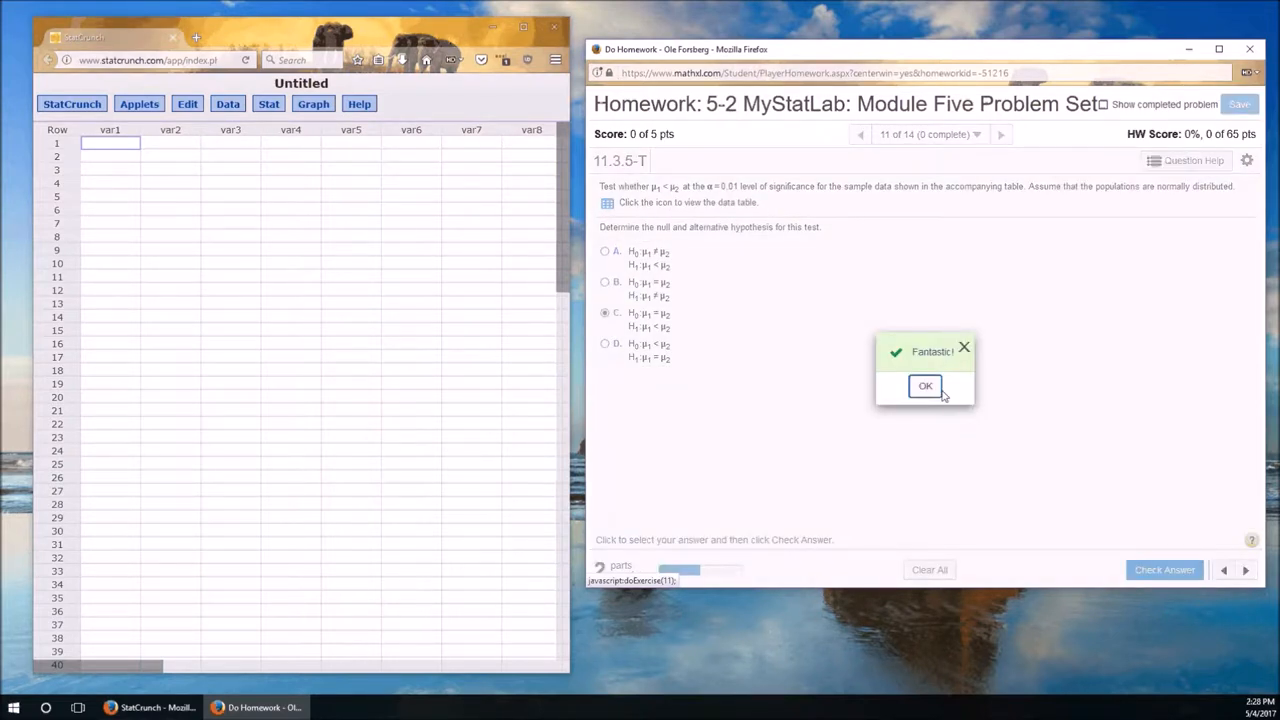
pyautogui.click(924, 386)
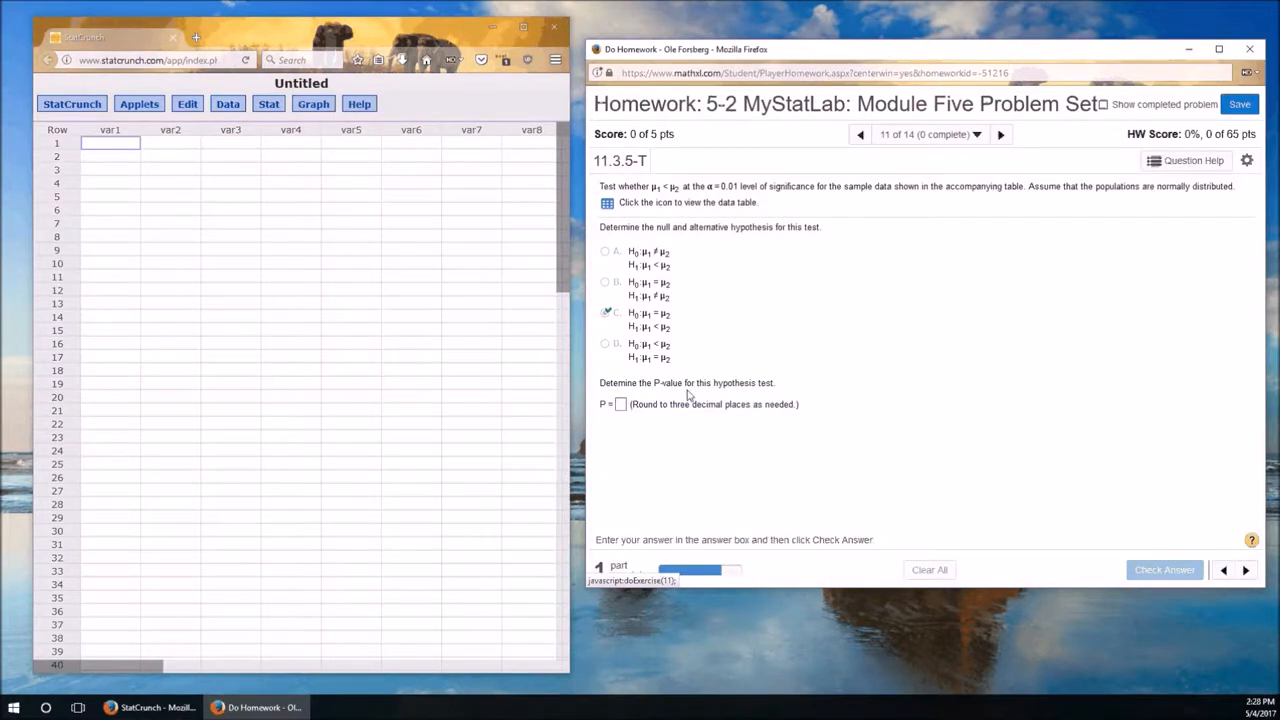
pyautogui.moveTo(758, 400)
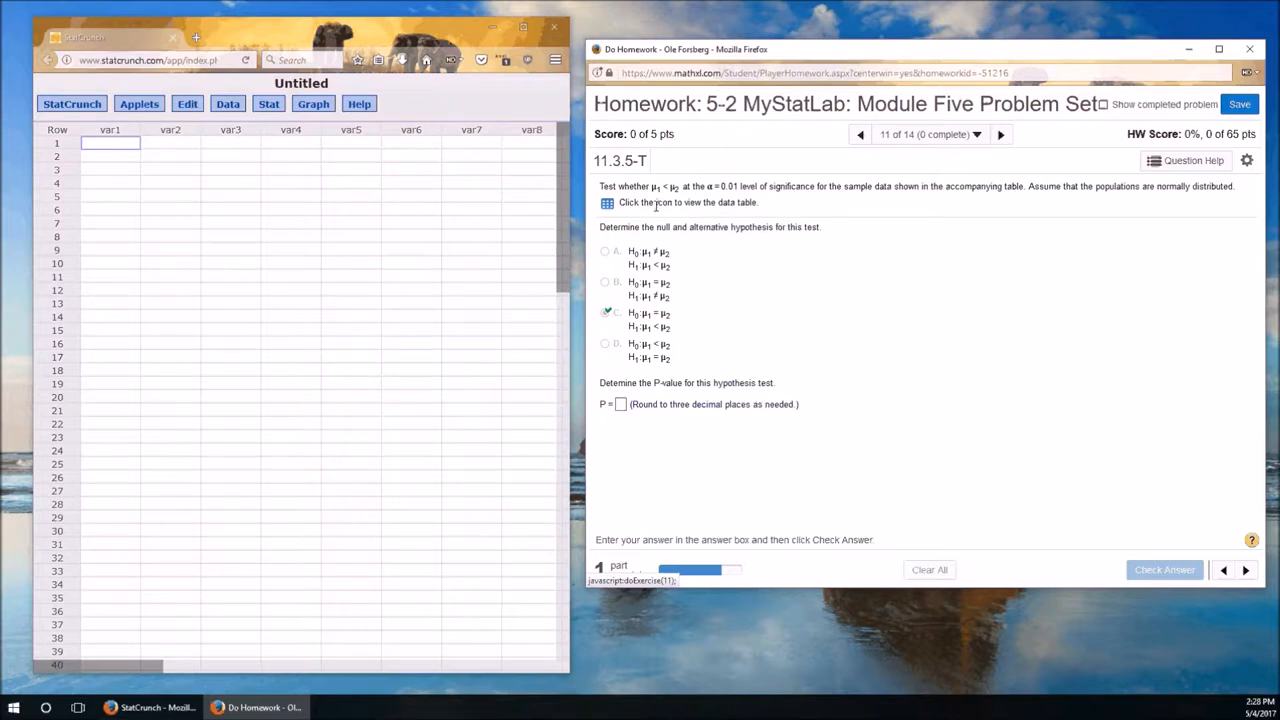
pyautogui.click(608, 202)
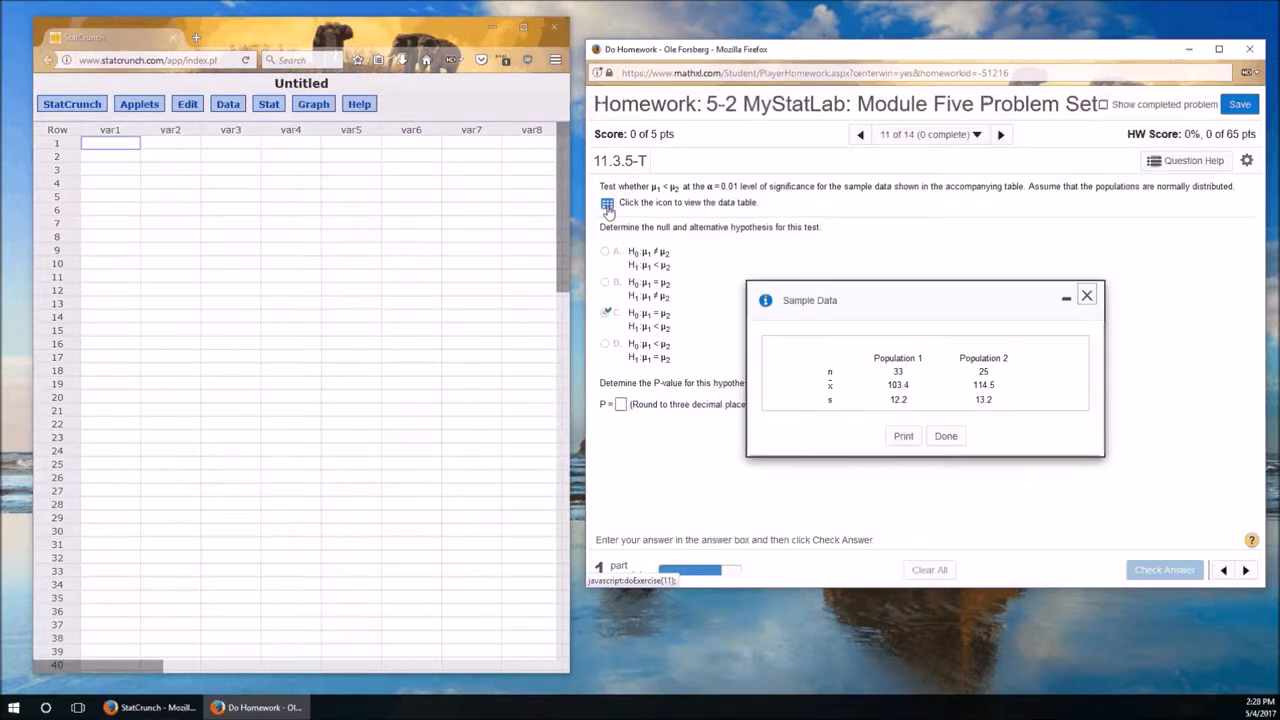
pyautogui.moveTo(1048, 374)
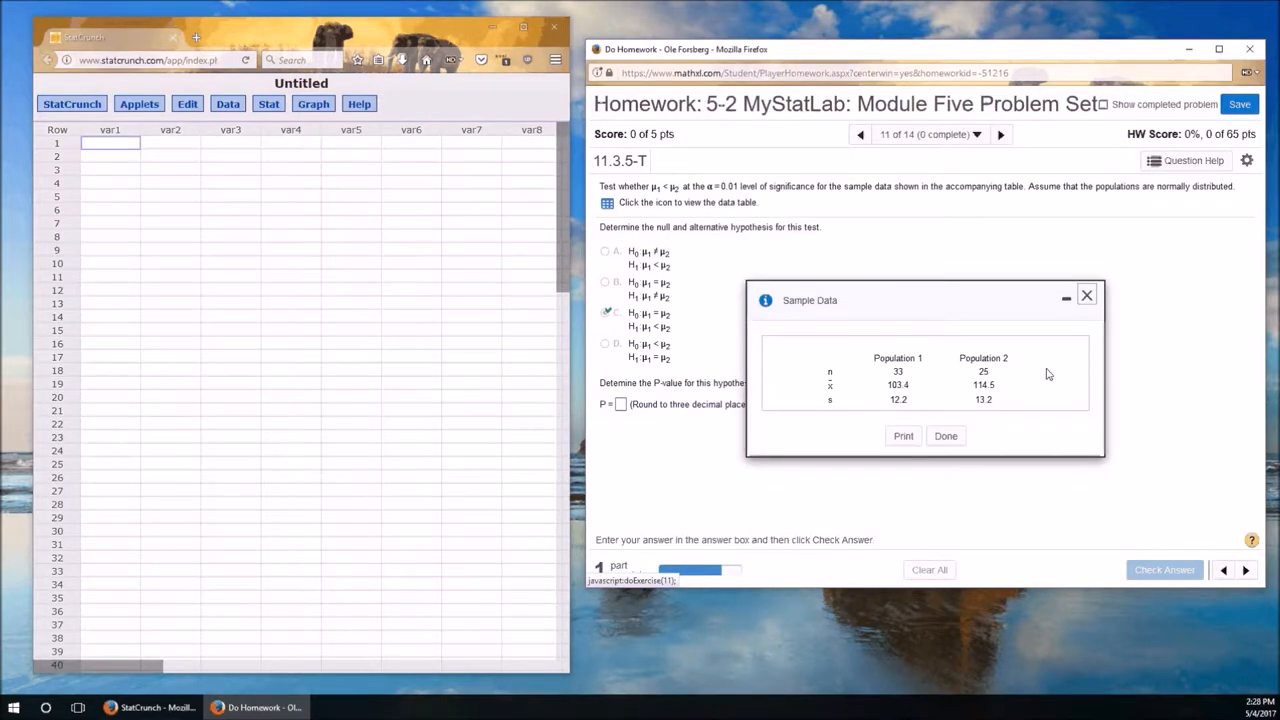
pyautogui.moveTo(956, 384)
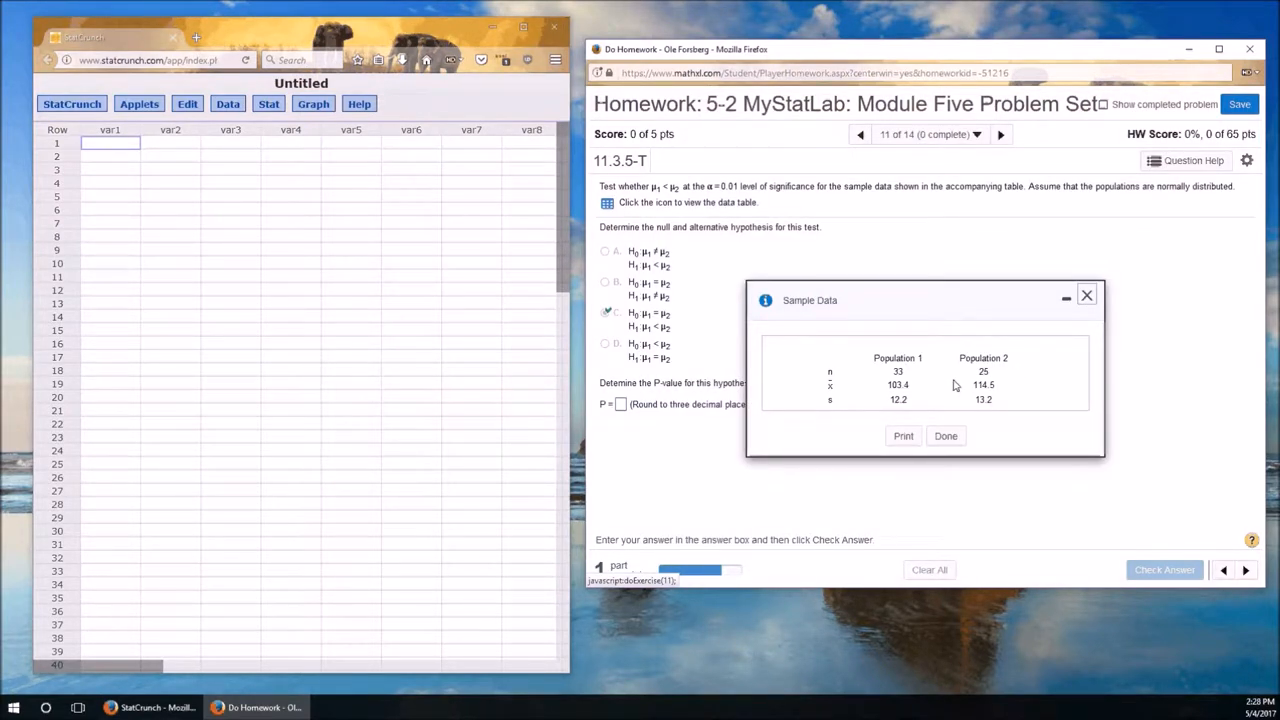
pyautogui.moveTo(828, 412)
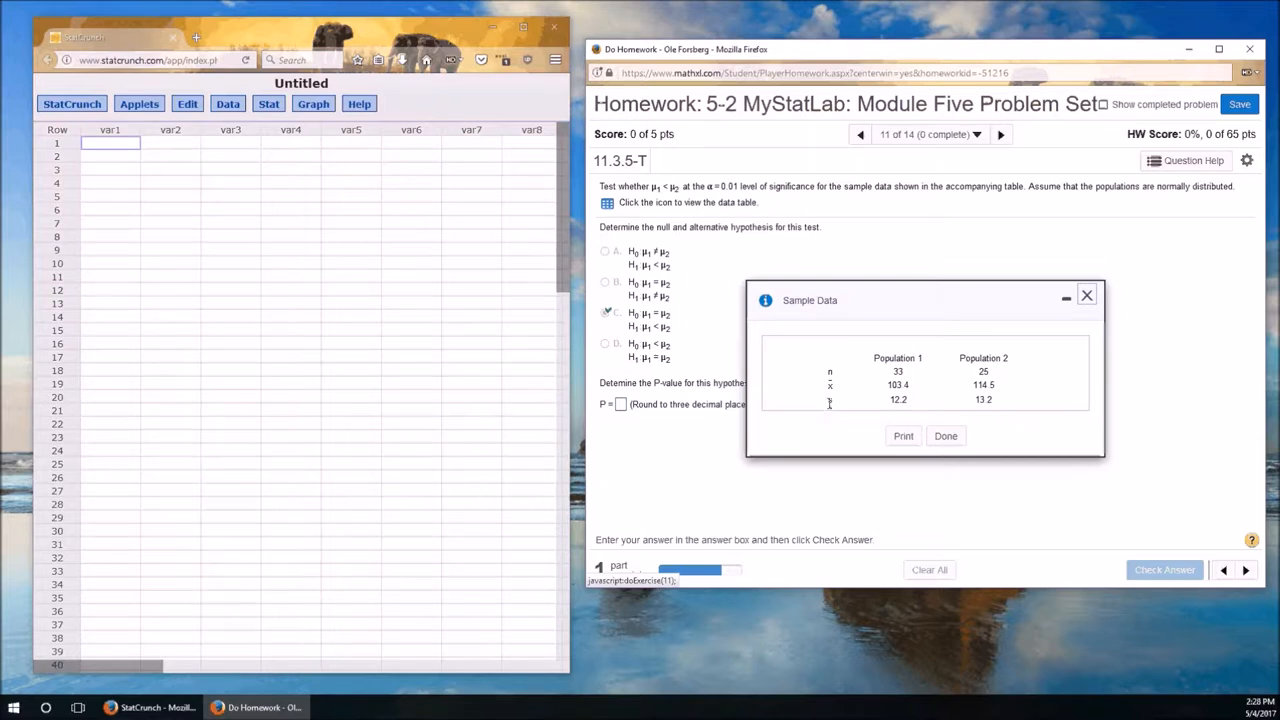
pyautogui.moveTo(828, 408)
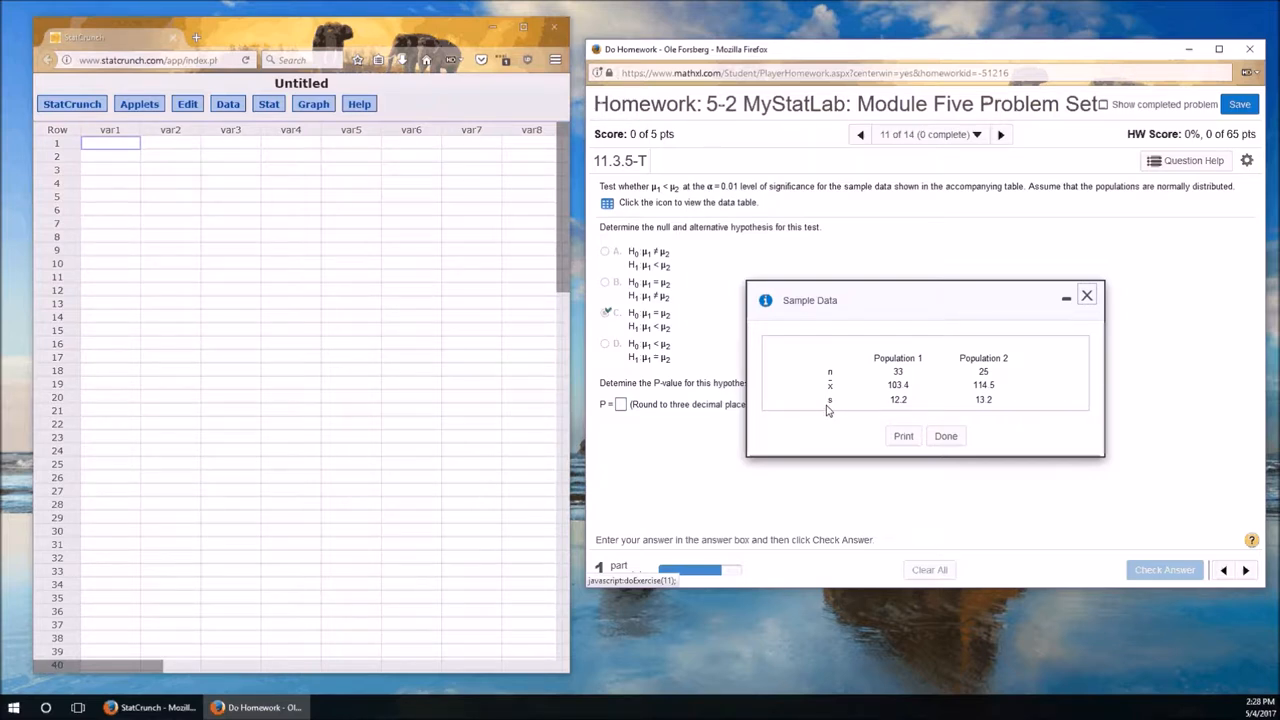
pyautogui.moveTo(970, 376)
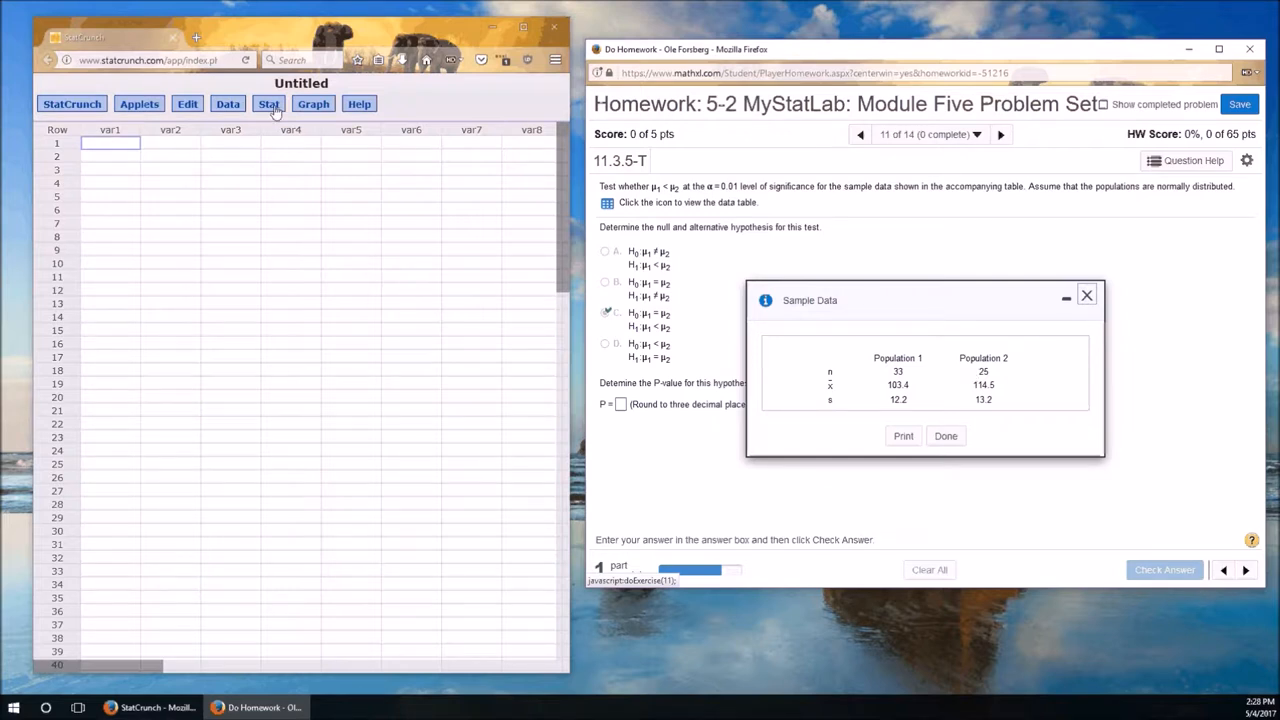
# Start a two-sample t summary test with sample 1 mean 103.4, std. dev. 12 and size 33.
pyautogui.click(268, 104)
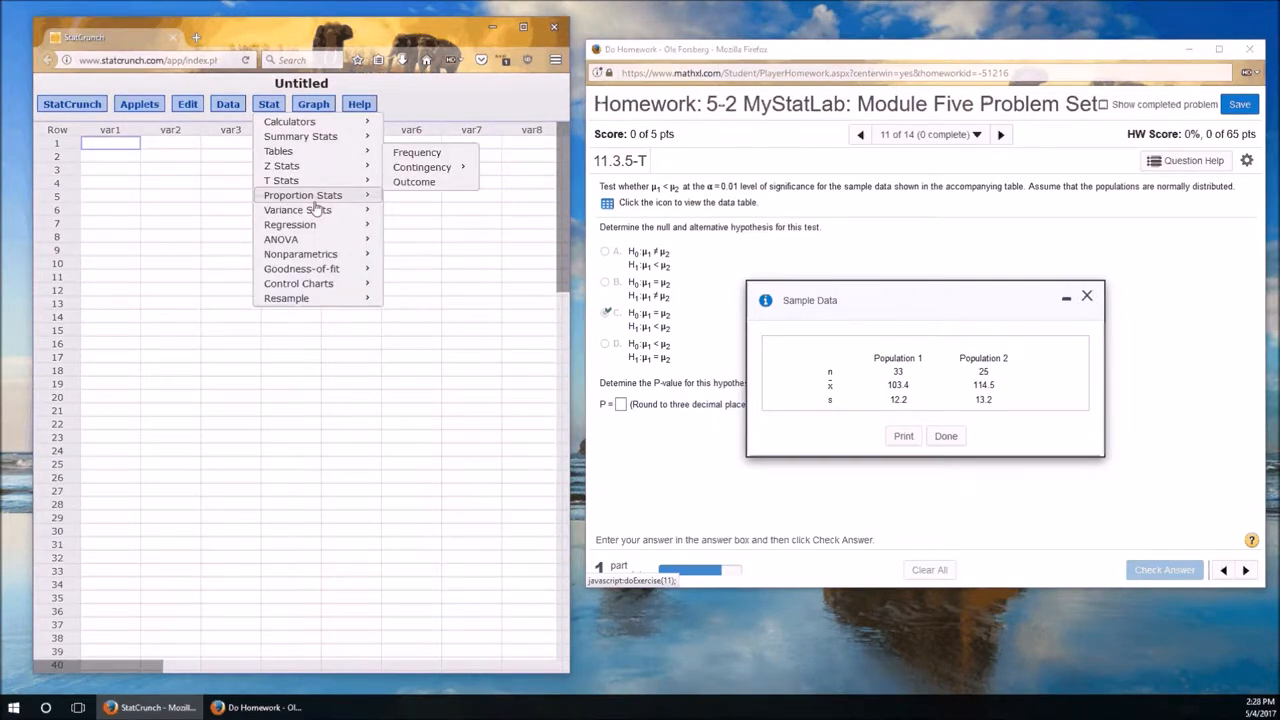
pyautogui.moveTo(280, 180)
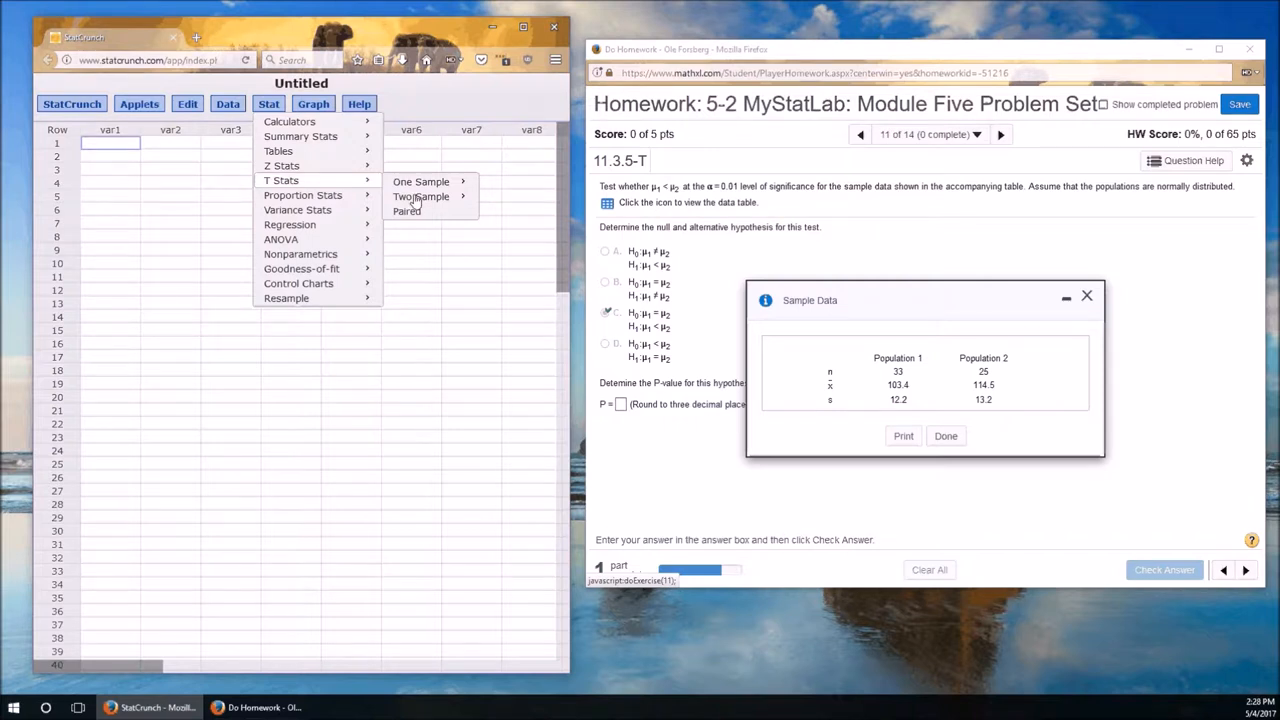
pyautogui.moveTo(416, 202)
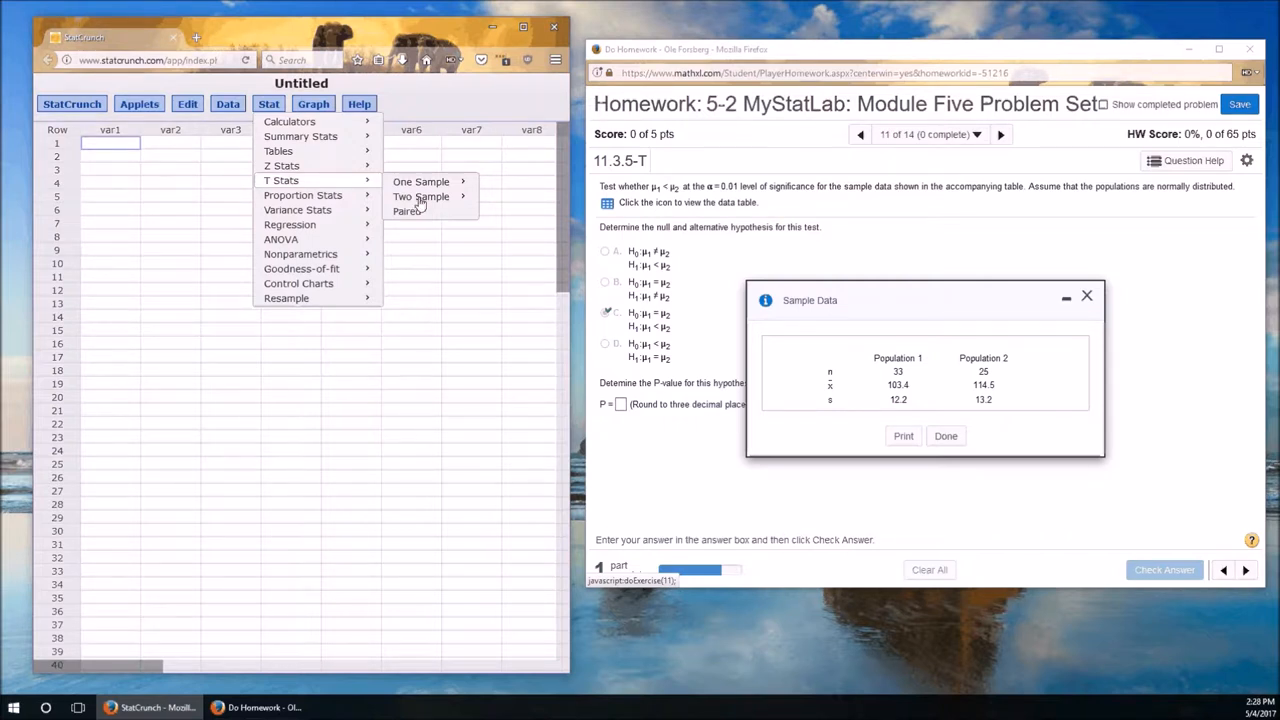
pyautogui.moveTo(432, 204)
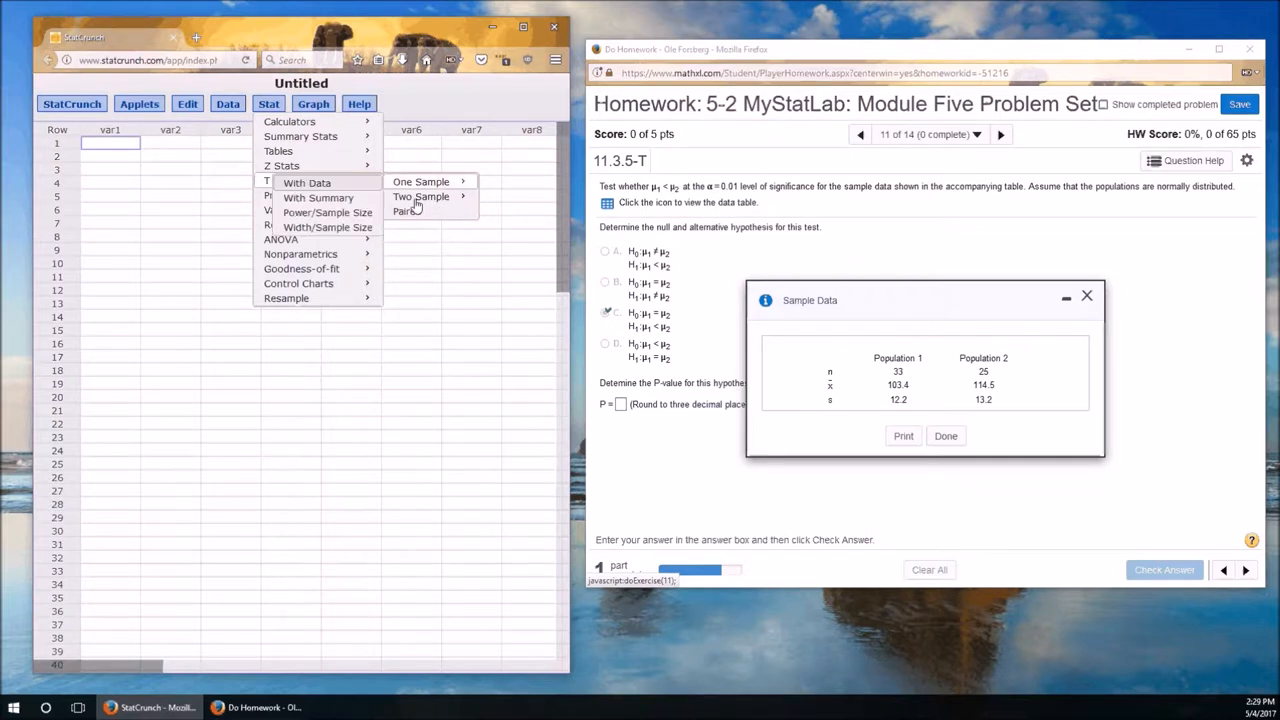
pyautogui.moveTo(318, 198)
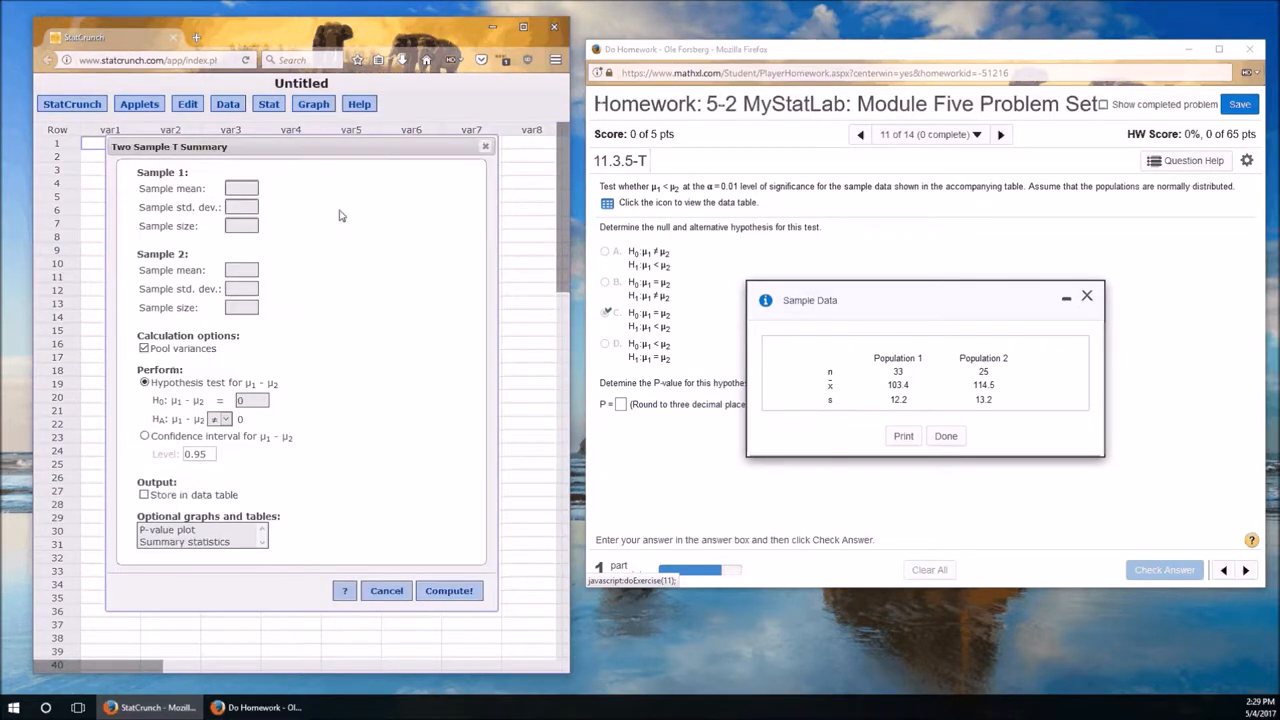
pyautogui.moveTo(240, 384)
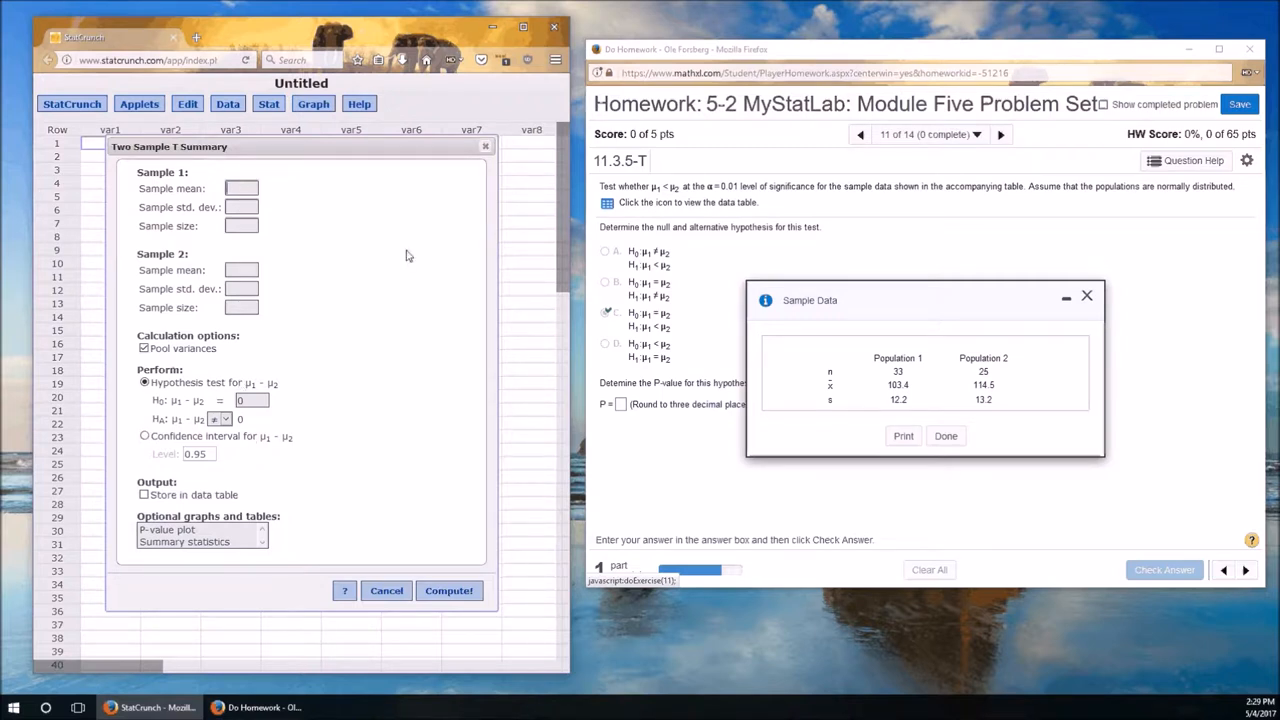
pyautogui.moveTo(912, 396)
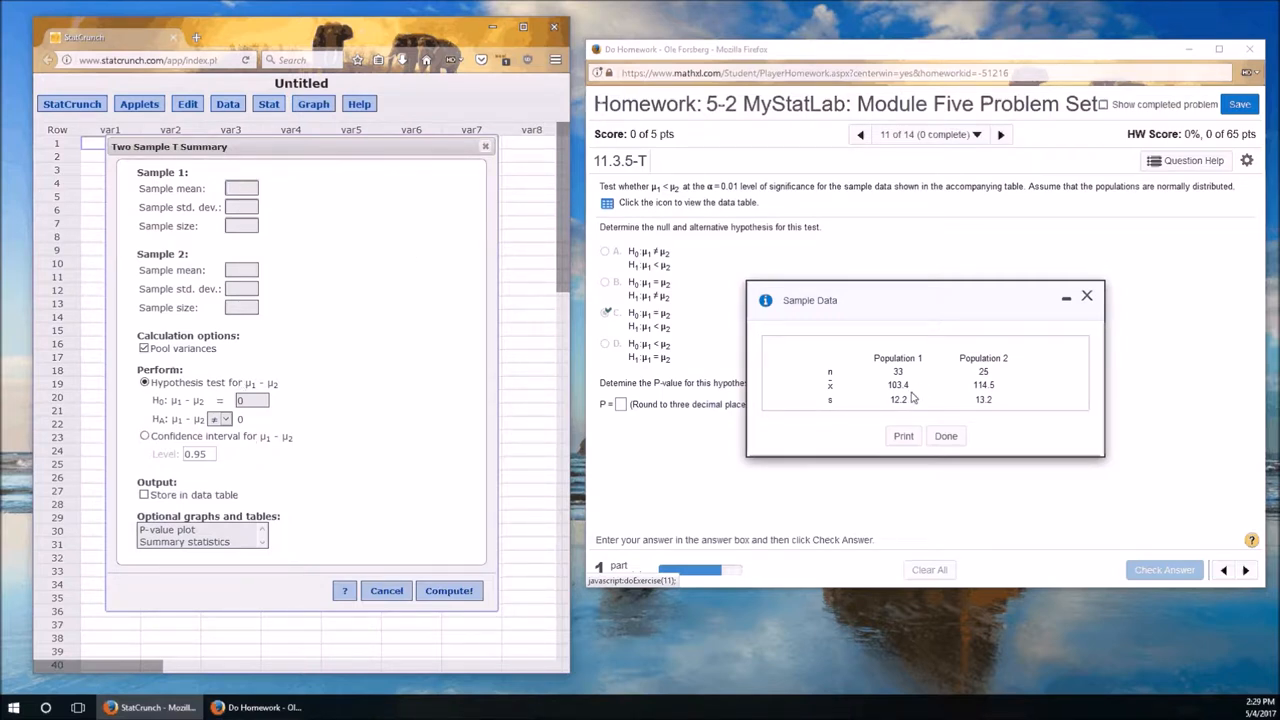
pyautogui.write('103.4')
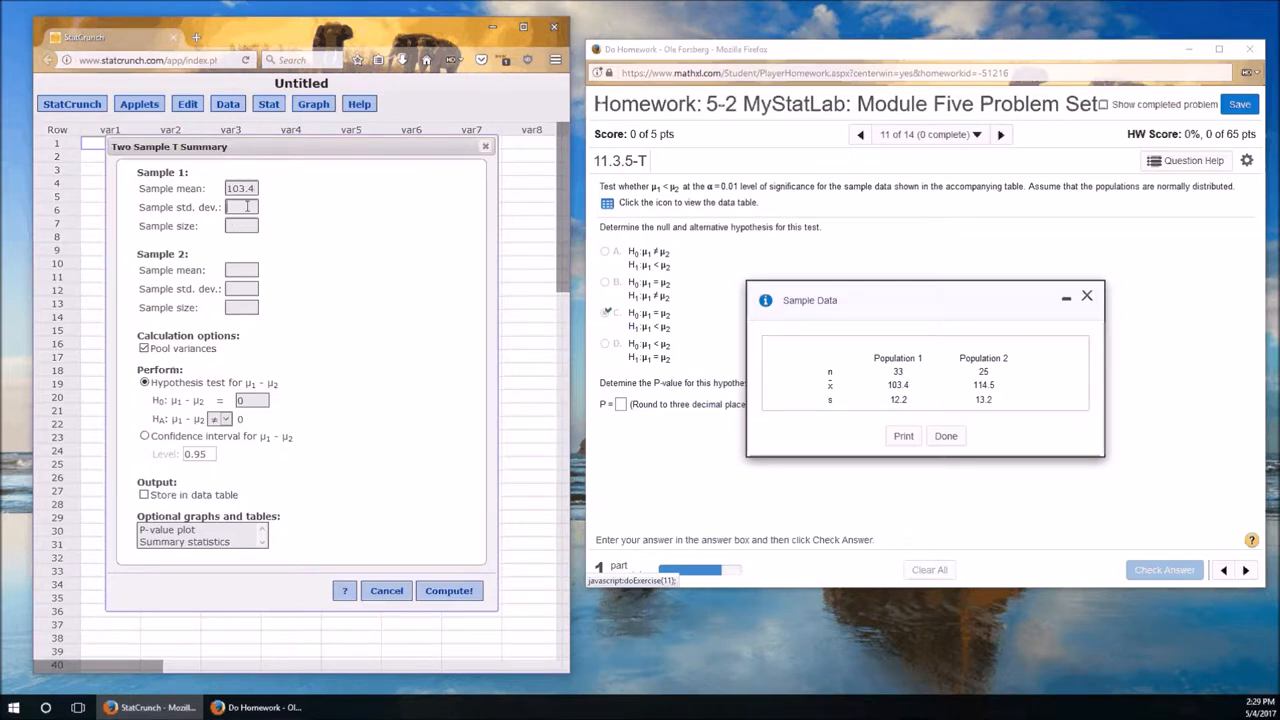
pyautogui.write('12.2')
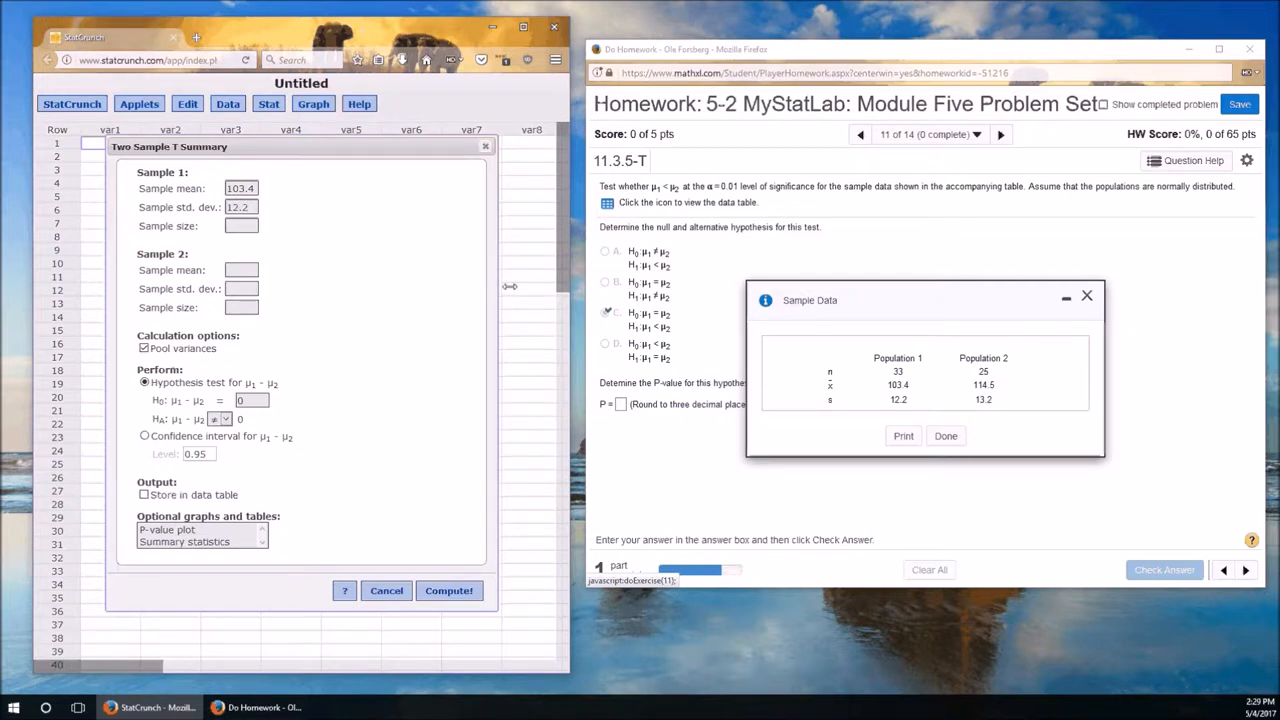
pyautogui.moveTo(912, 374)
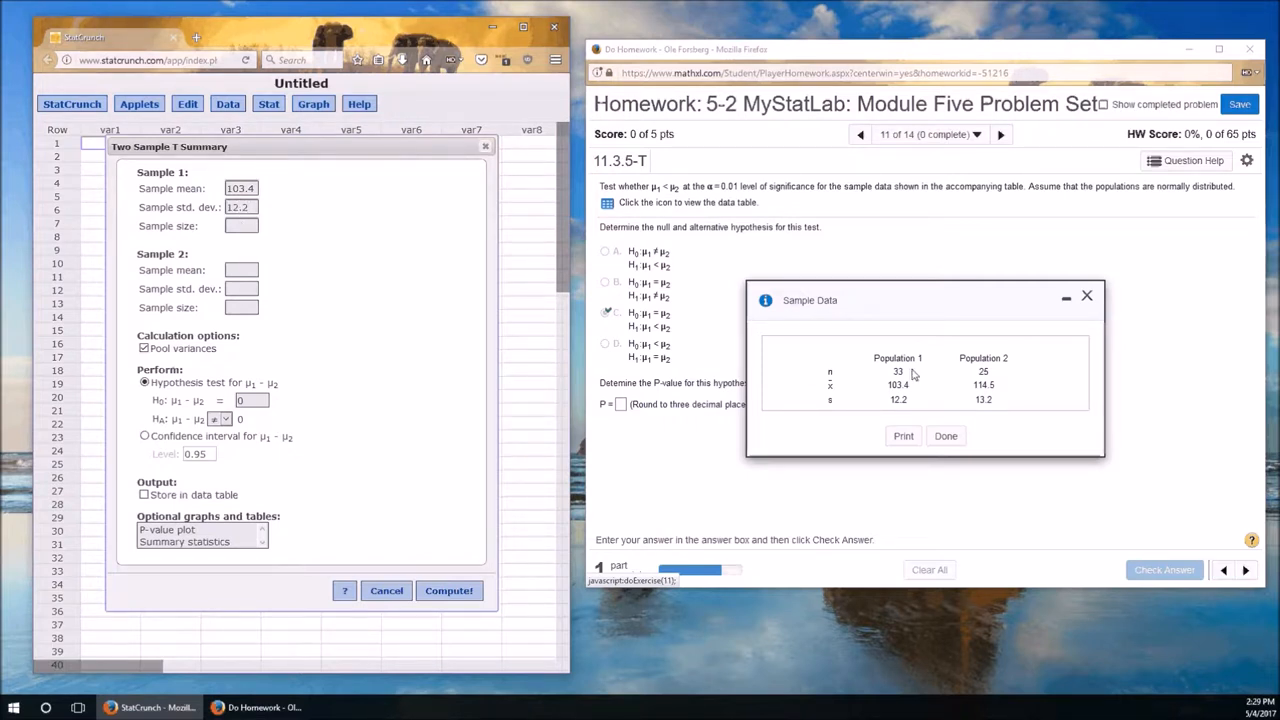
pyautogui.write('33')
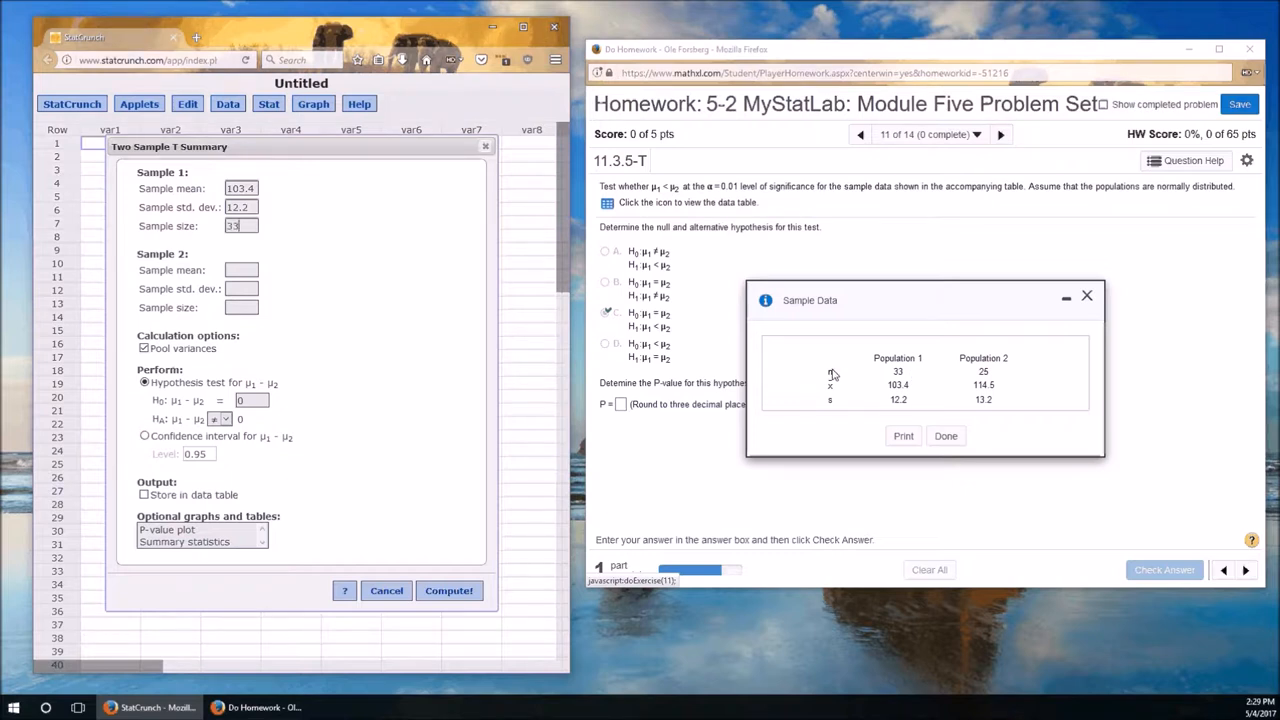
pyautogui.moveTo(784, 352)
pyautogui.write('114.5')
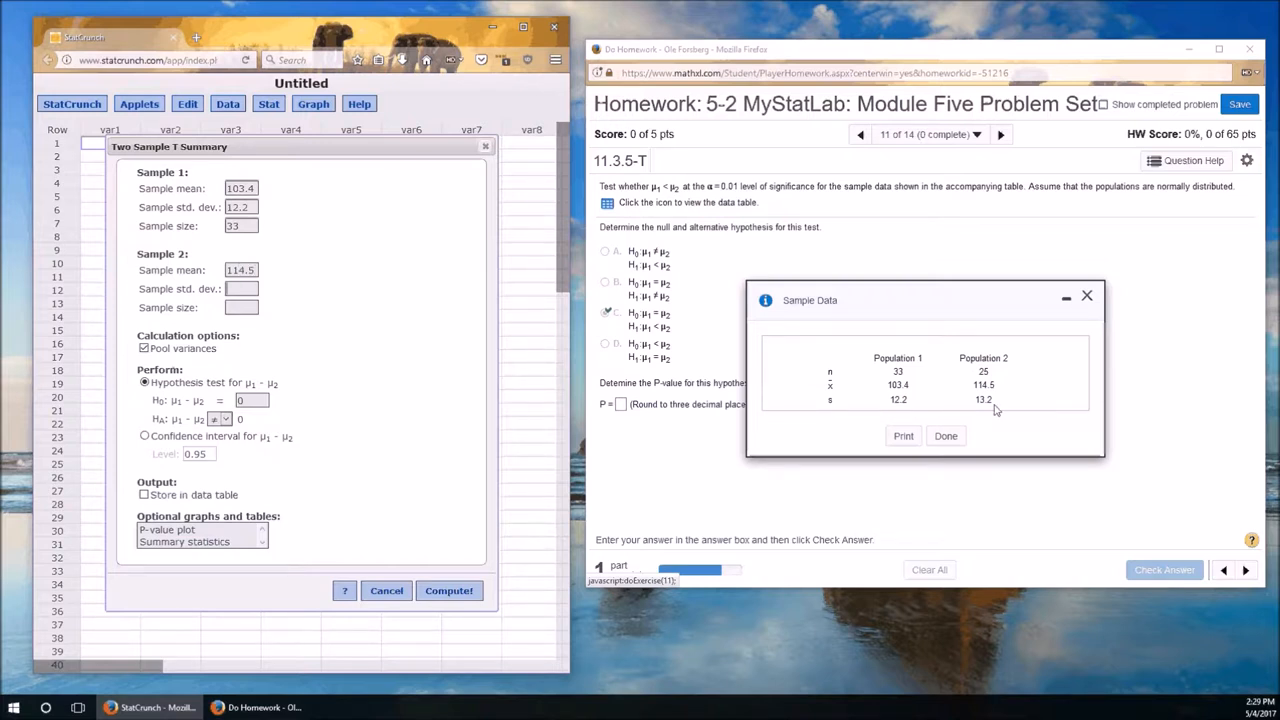
# Enter sample 2 std. dev. 13.2 and size 25, set HA to less-than, and compute the test.
pyautogui.write('13.2')
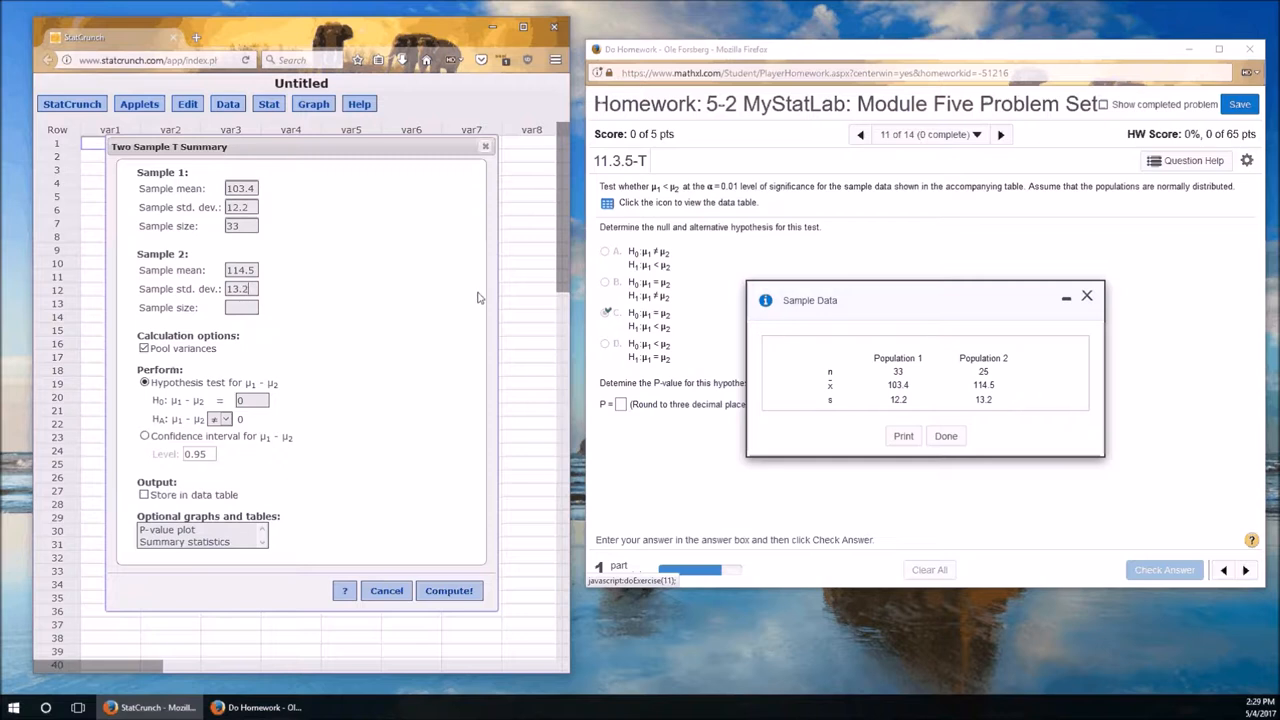
pyautogui.moveTo(808, 348)
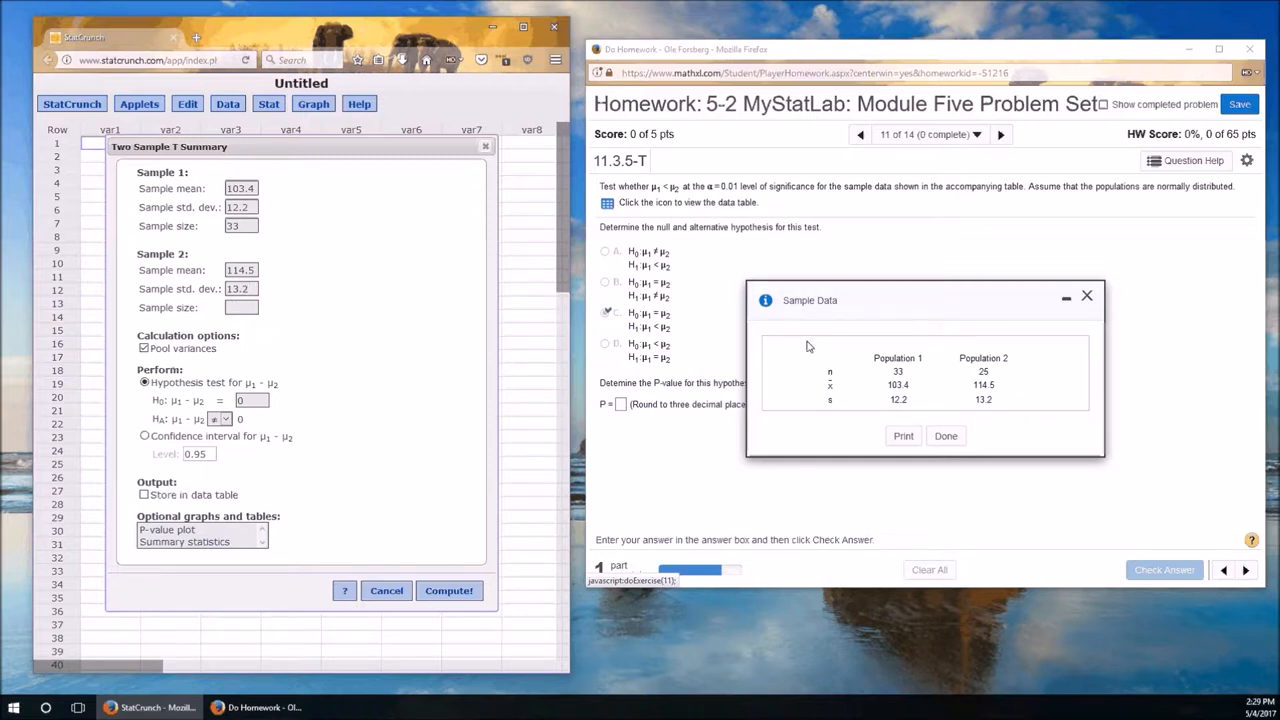
pyautogui.write('25')
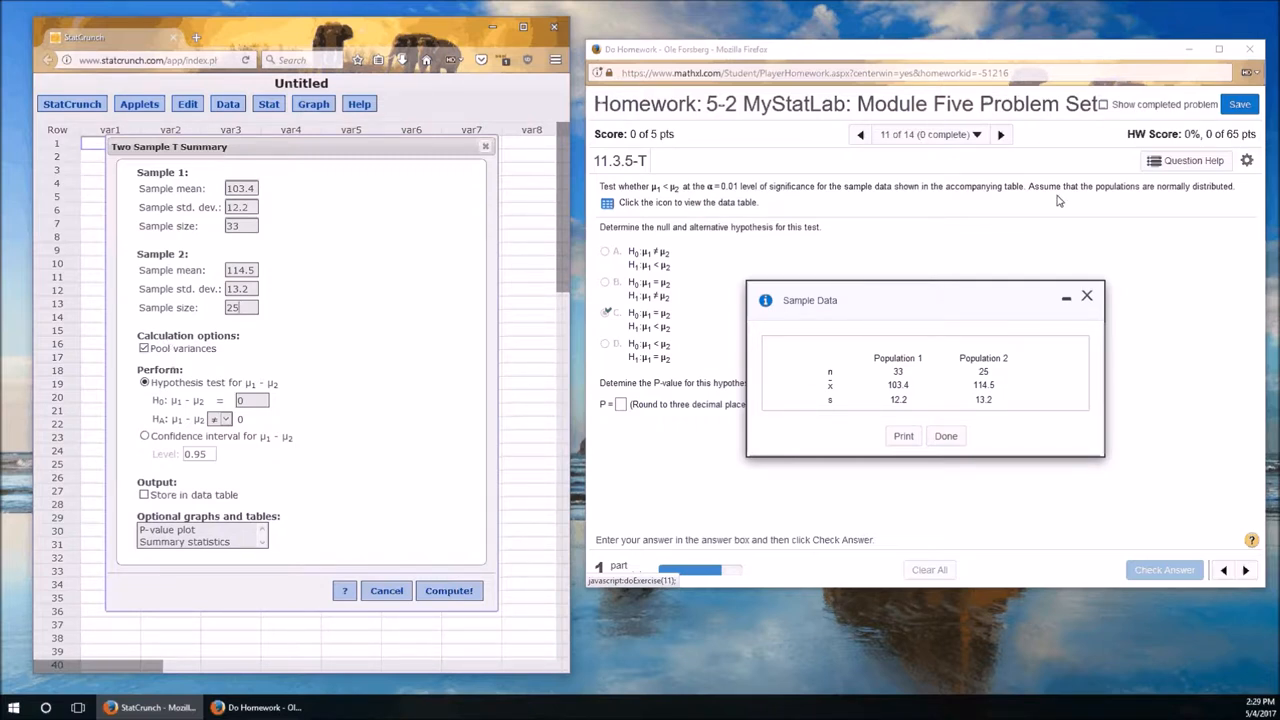
pyautogui.moveTo(1204, 204)
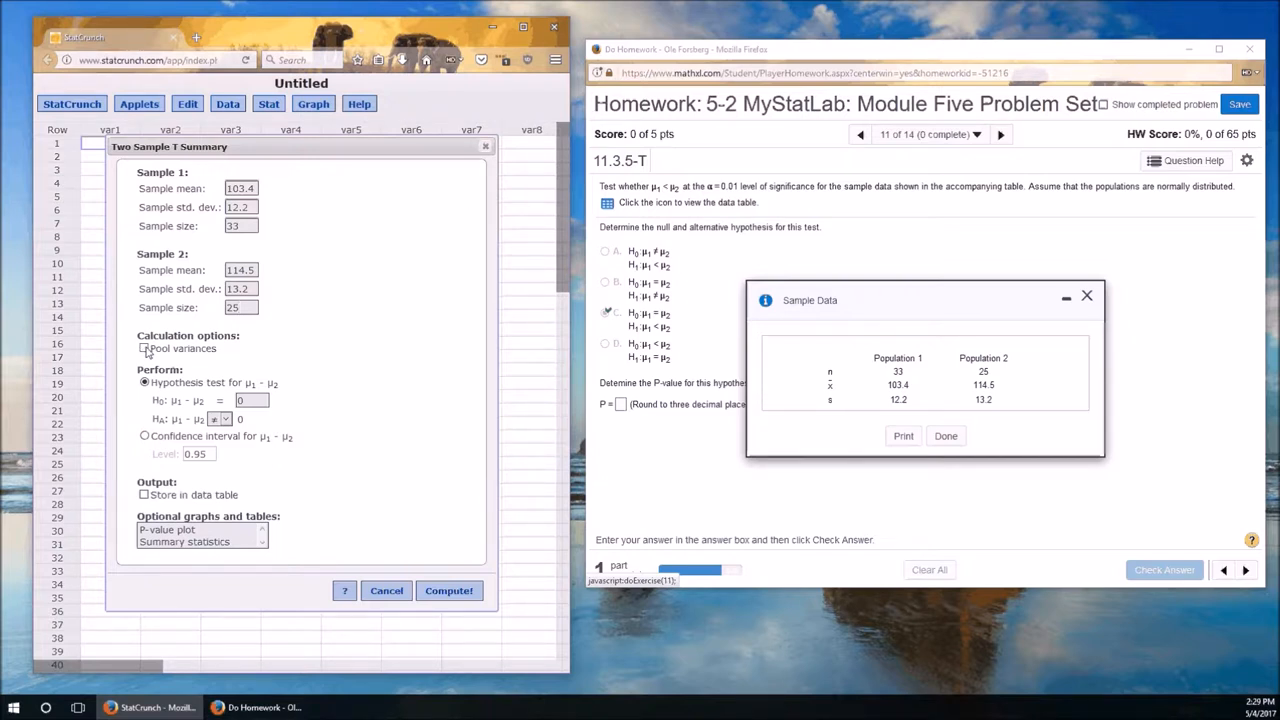
pyautogui.moveTo(144, 348)
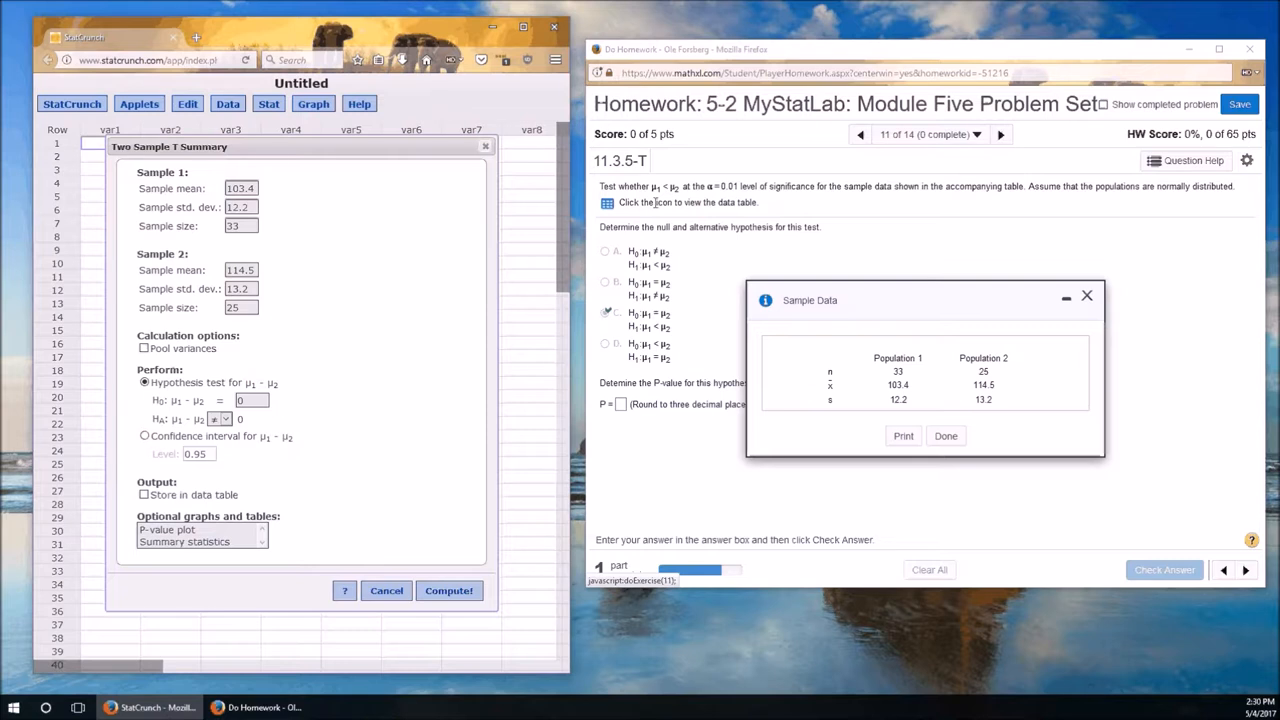
pyautogui.moveTo(676, 200)
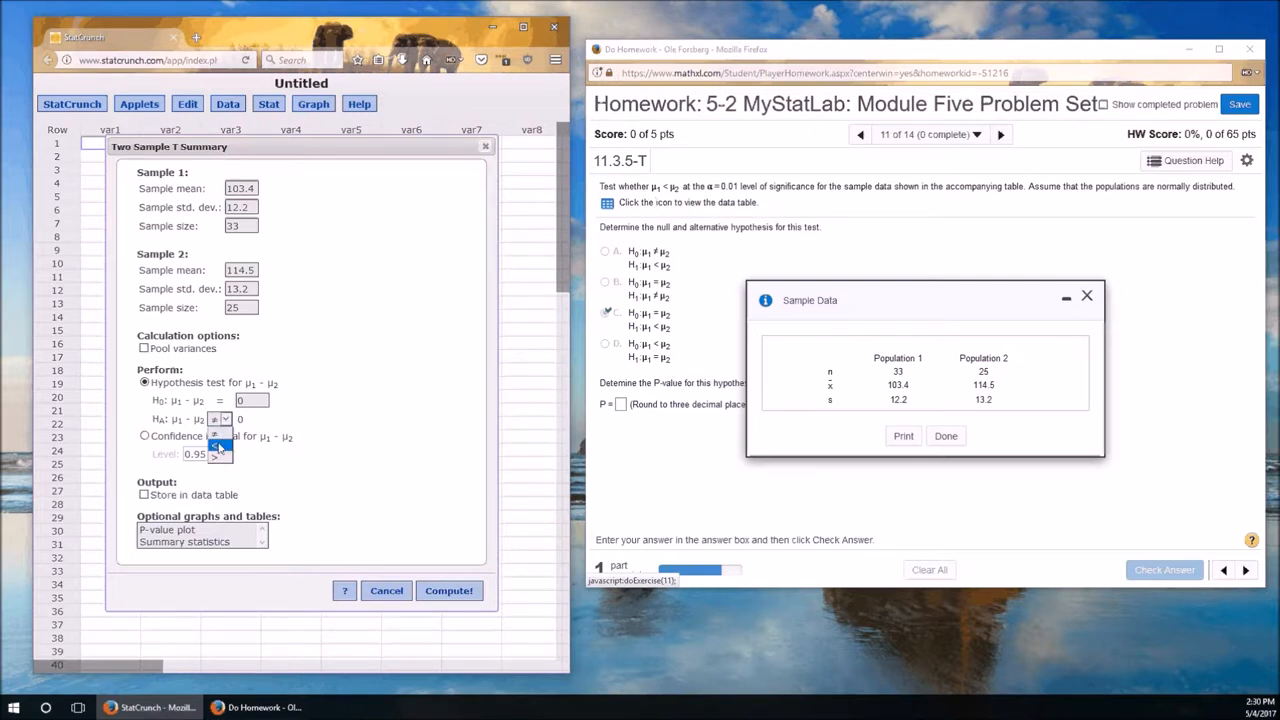
pyautogui.click(214, 418)
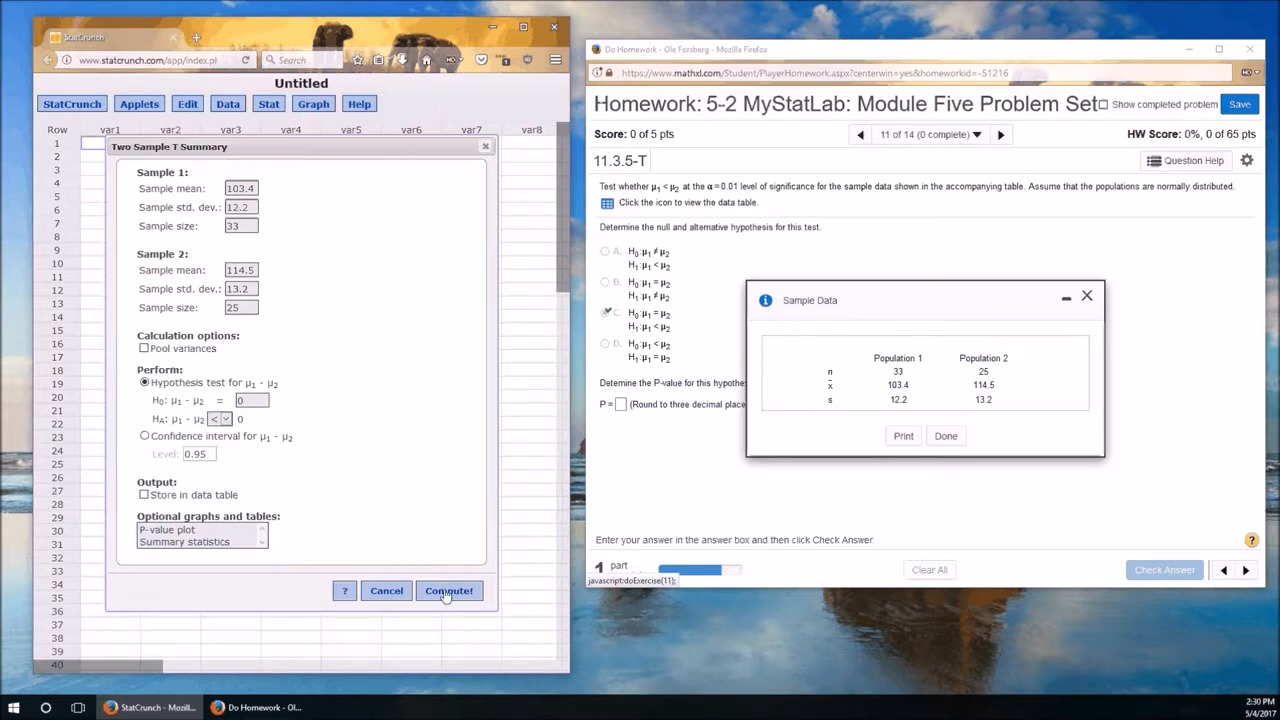
pyautogui.click(1088, 296)
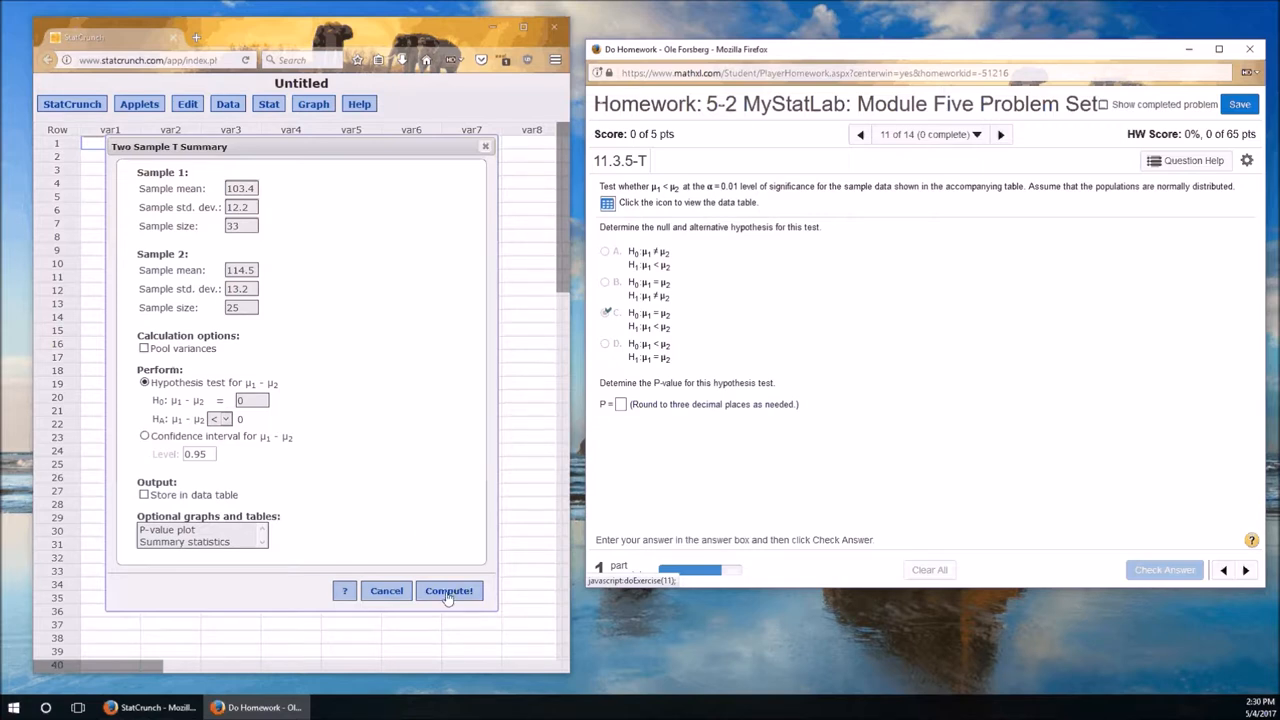
pyautogui.click(448, 590)
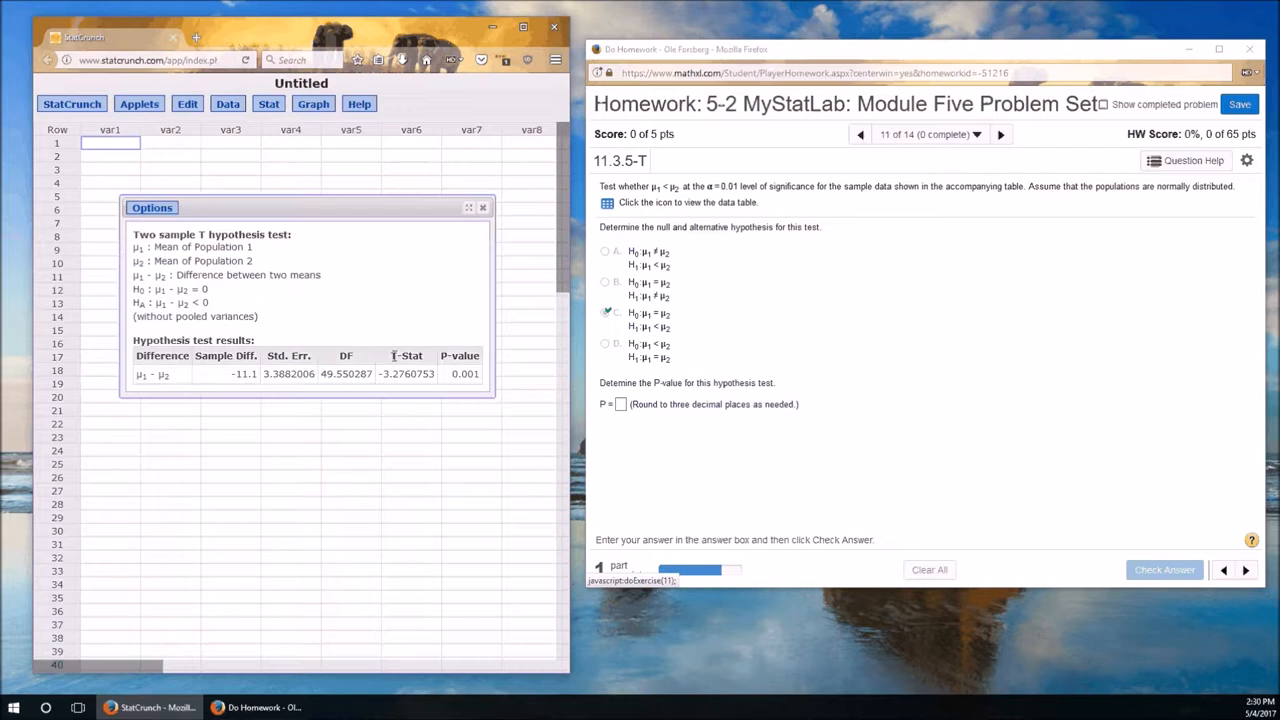
# Enter the p-value 0.001 and have it checked correct.
pyautogui.click(620, 404)
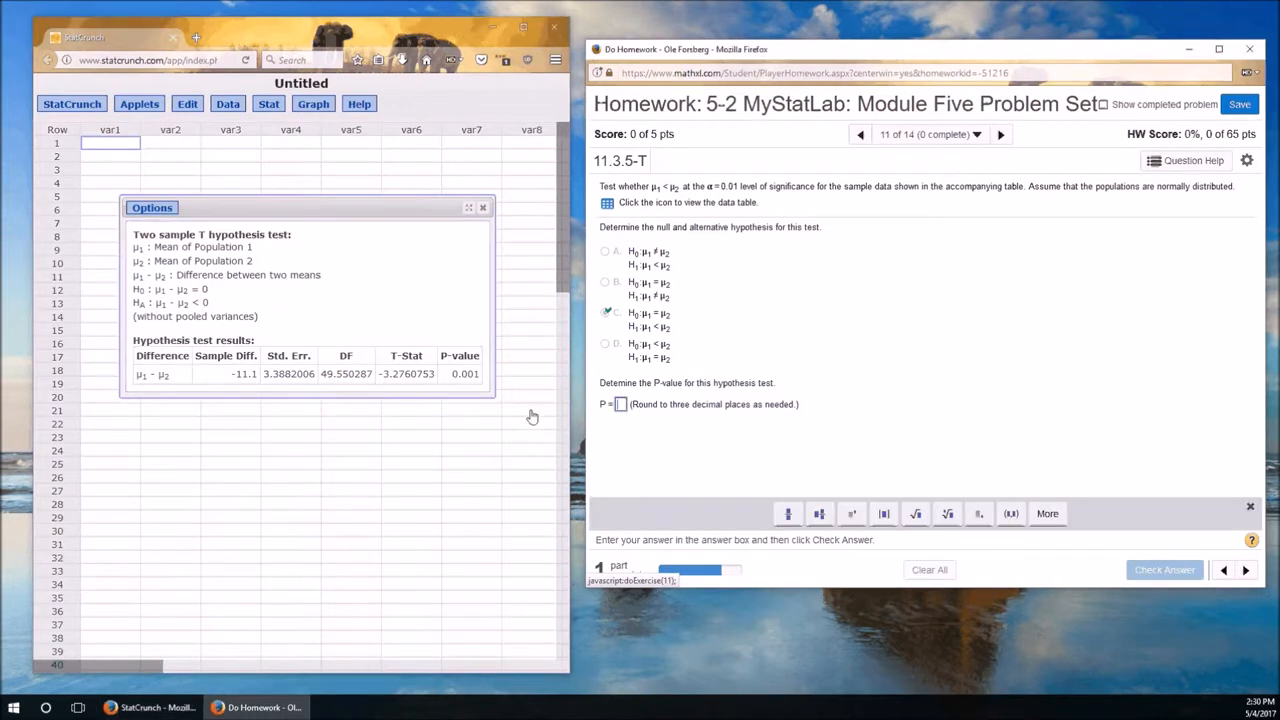
pyautogui.moveTo(468, 404)
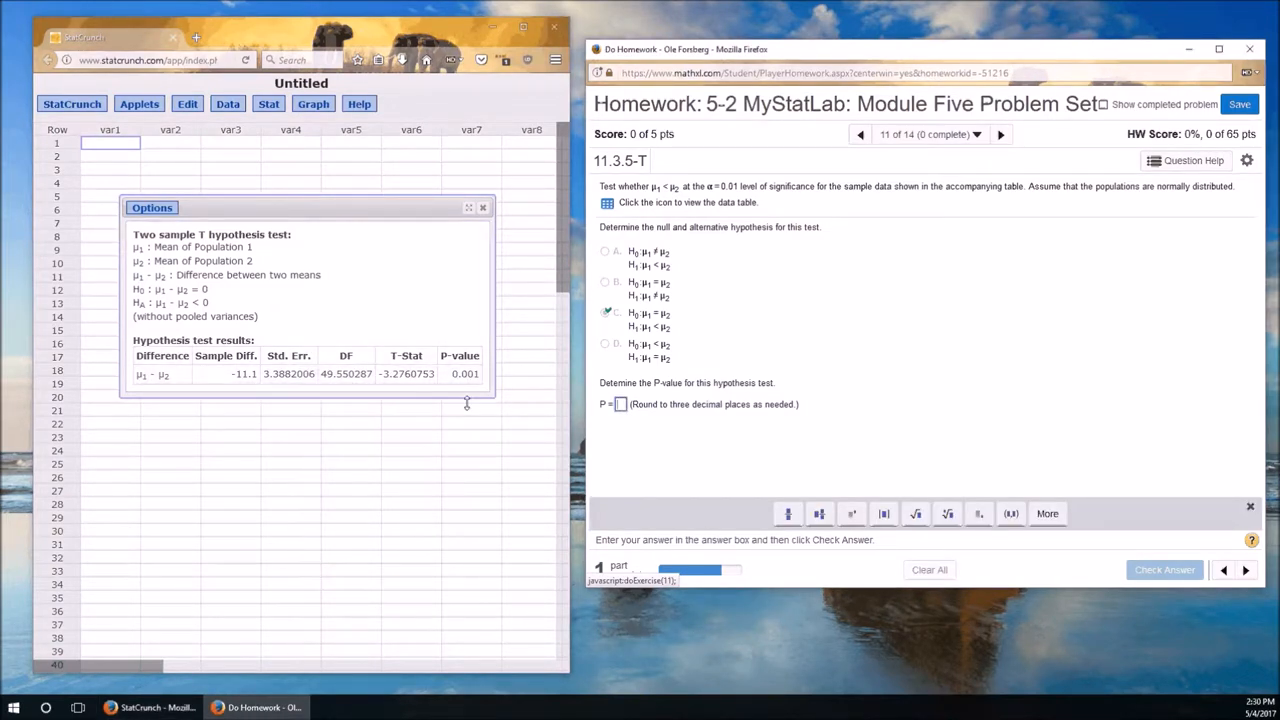
pyautogui.write('0.001')
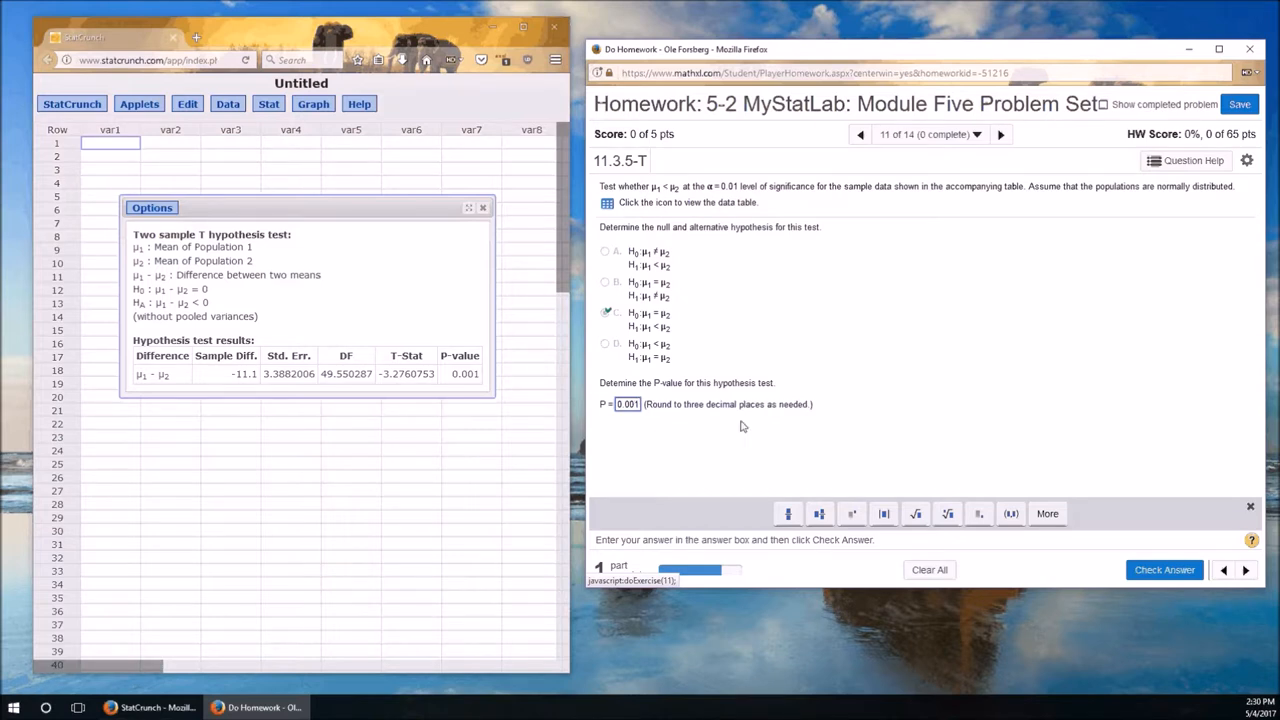
pyautogui.click(1164, 568)
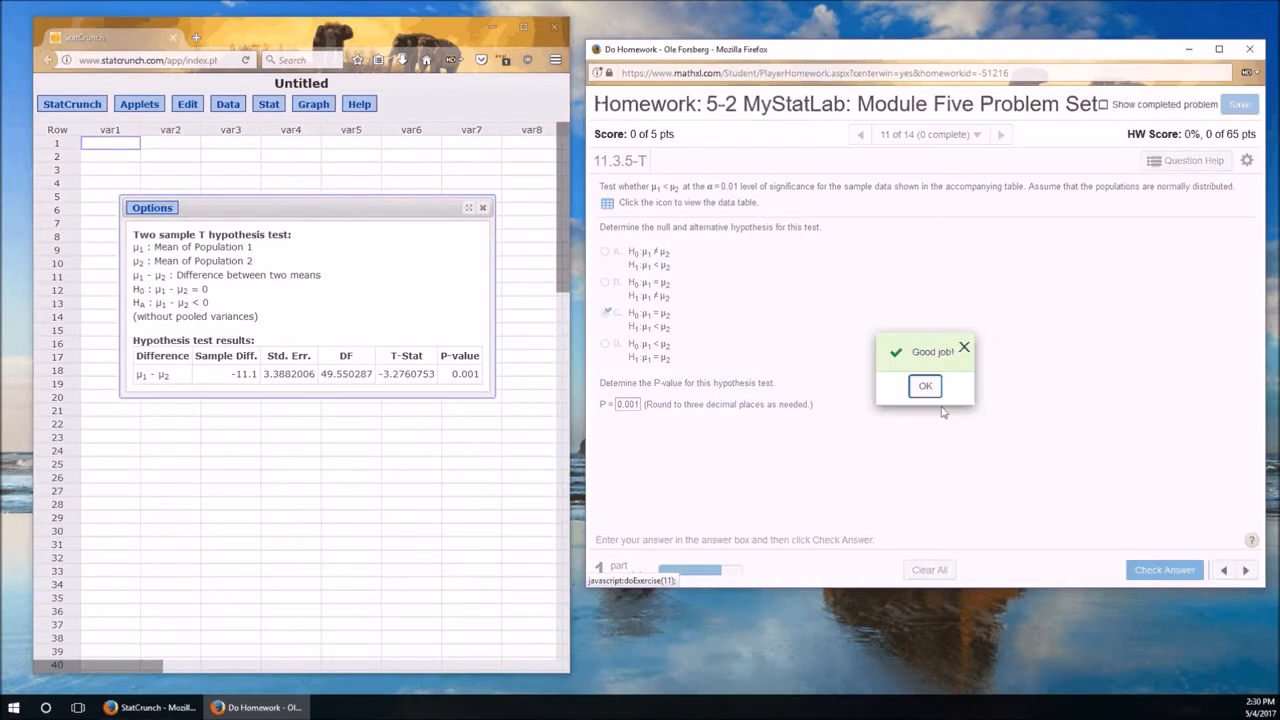
pyautogui.click(924, 386)
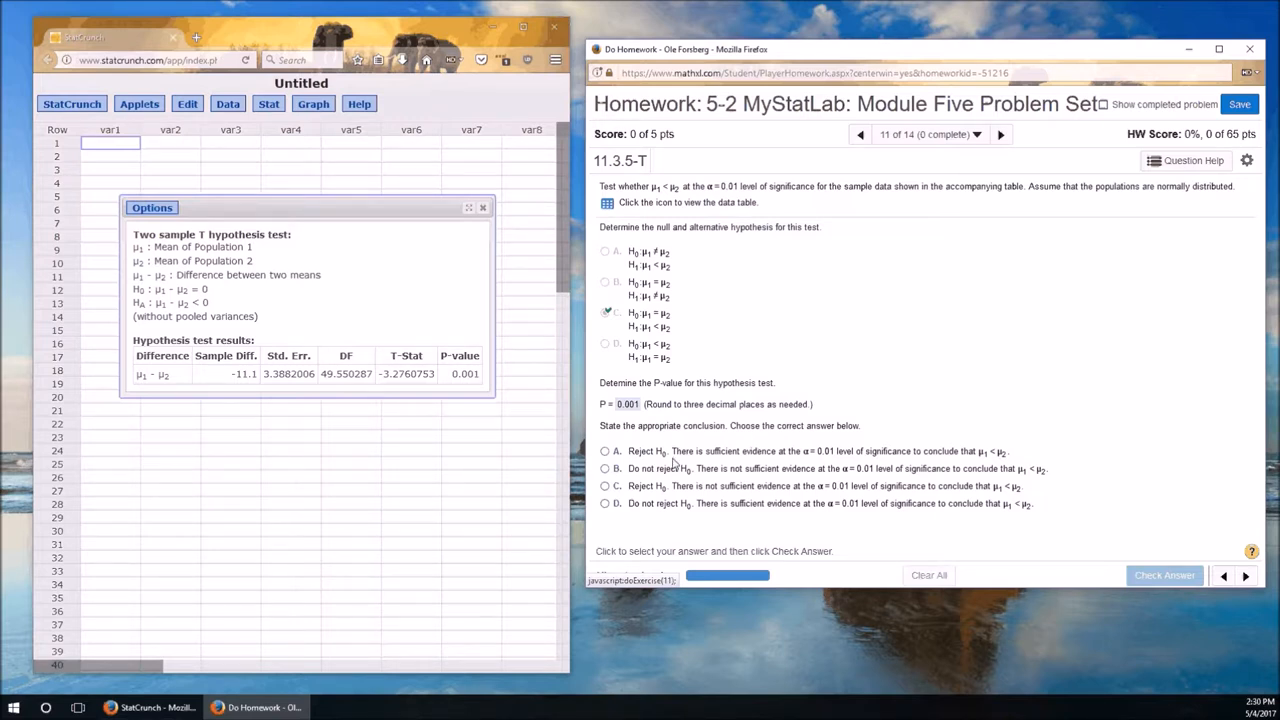
pyautogui.moveTo(810, 456)
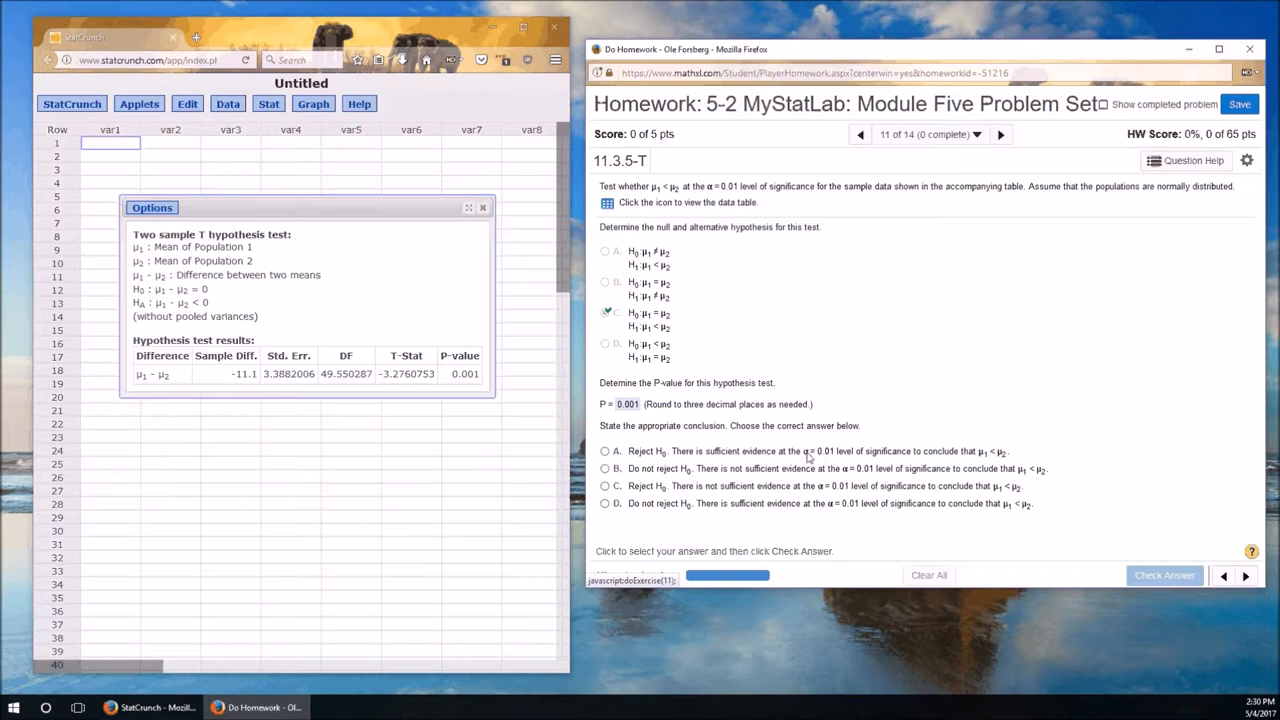
pyautogui.moveTo(468, 388)
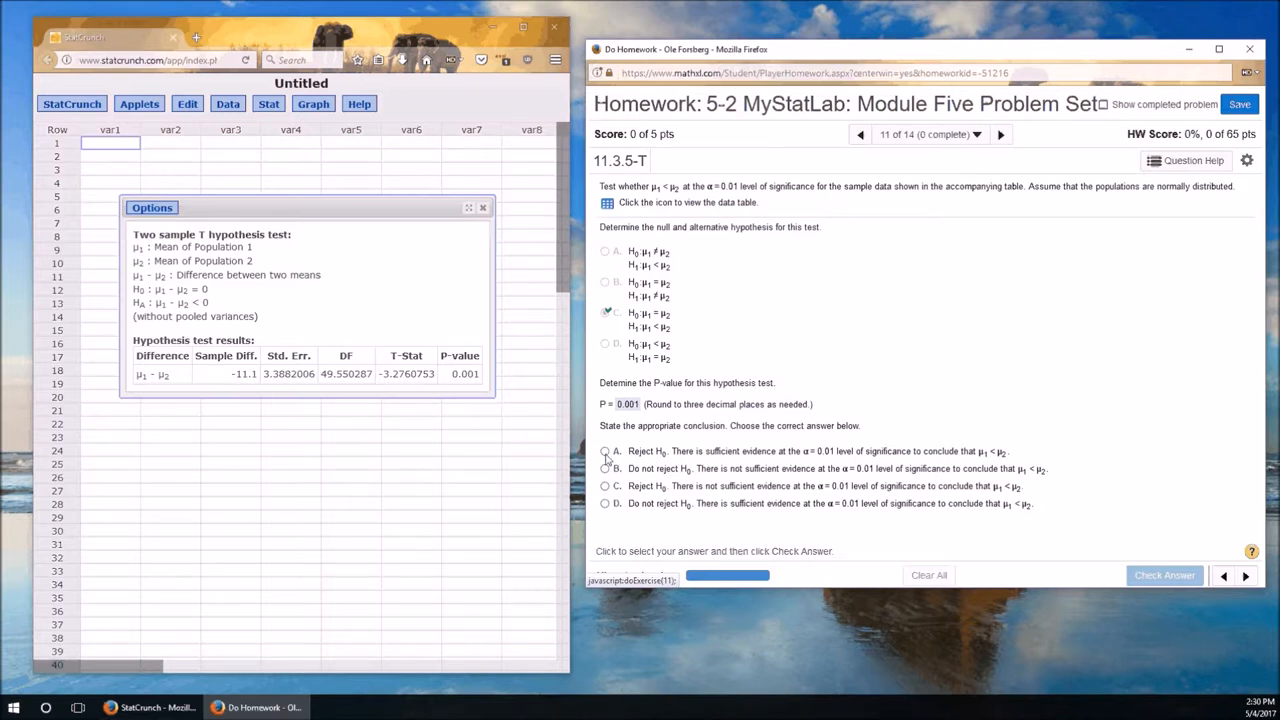
# Answer 'Reject H0, sufficient evidence that μ1 < μ2' and submit it.
pyautogui.click(604, 452)
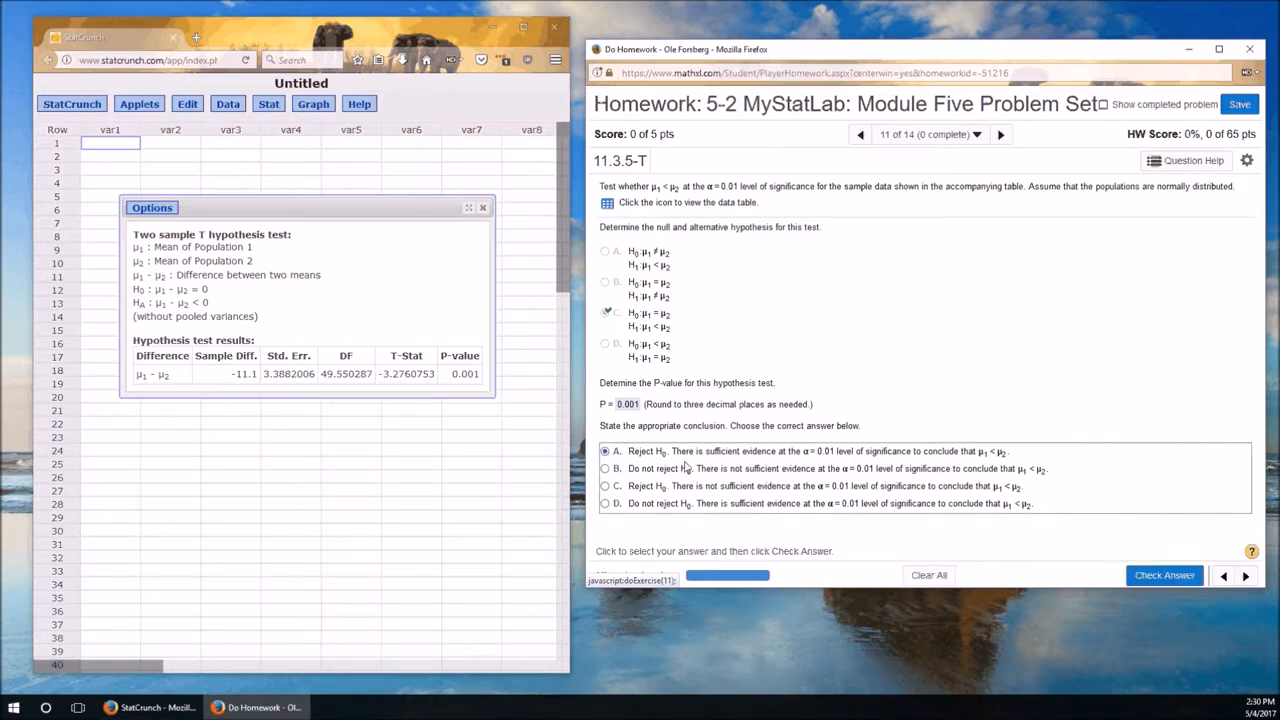
pyautogui.moveTo(756, 466)
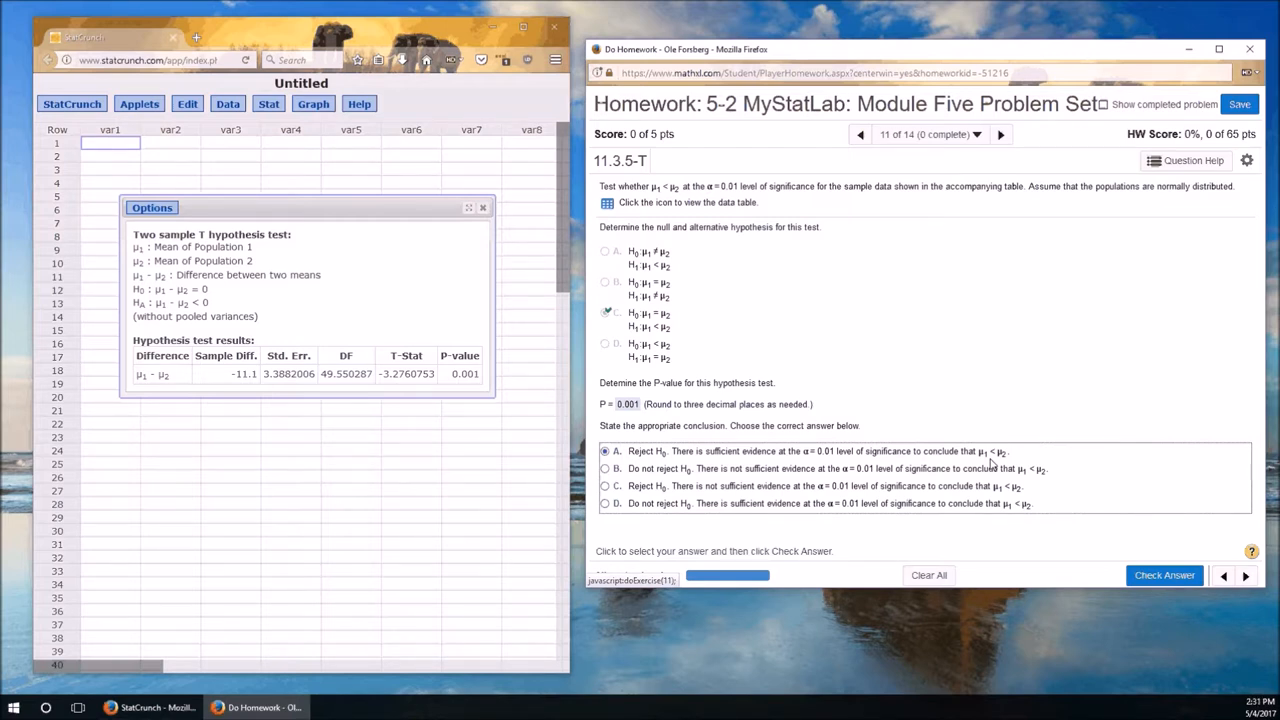
pyautogui.moveTo(670, 486)
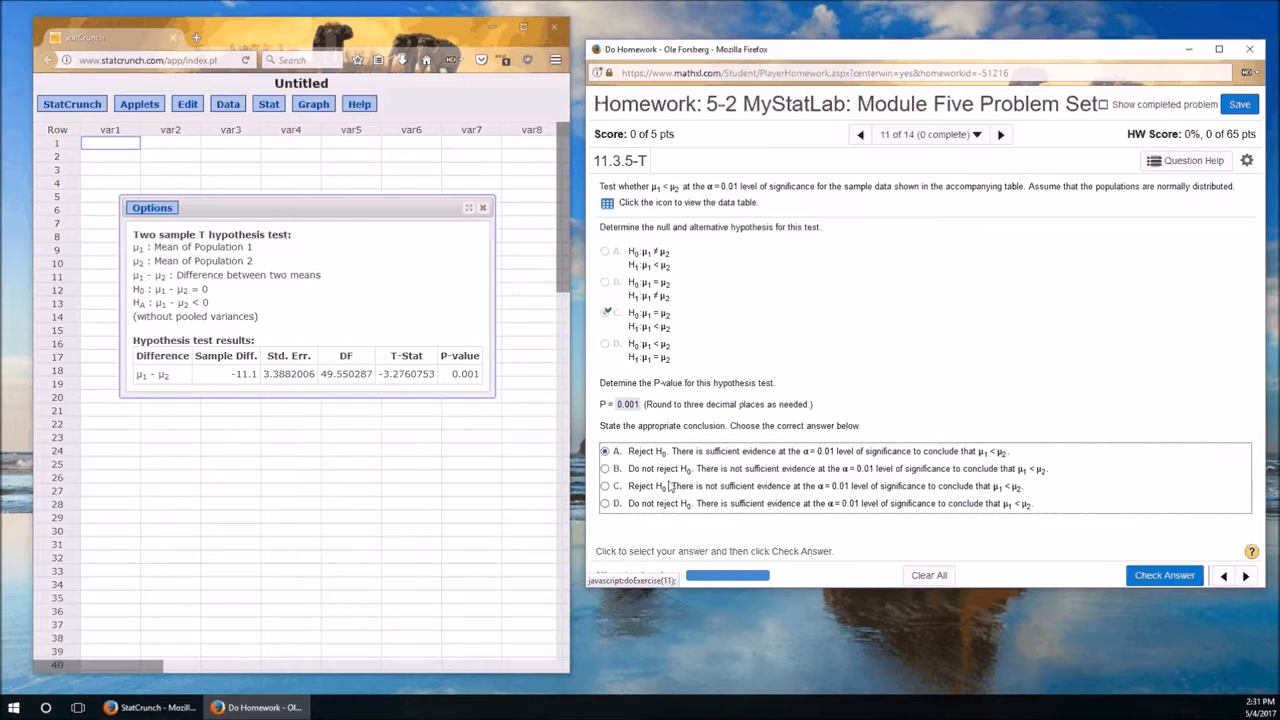
pyautogui.moveTo(1036, 418)
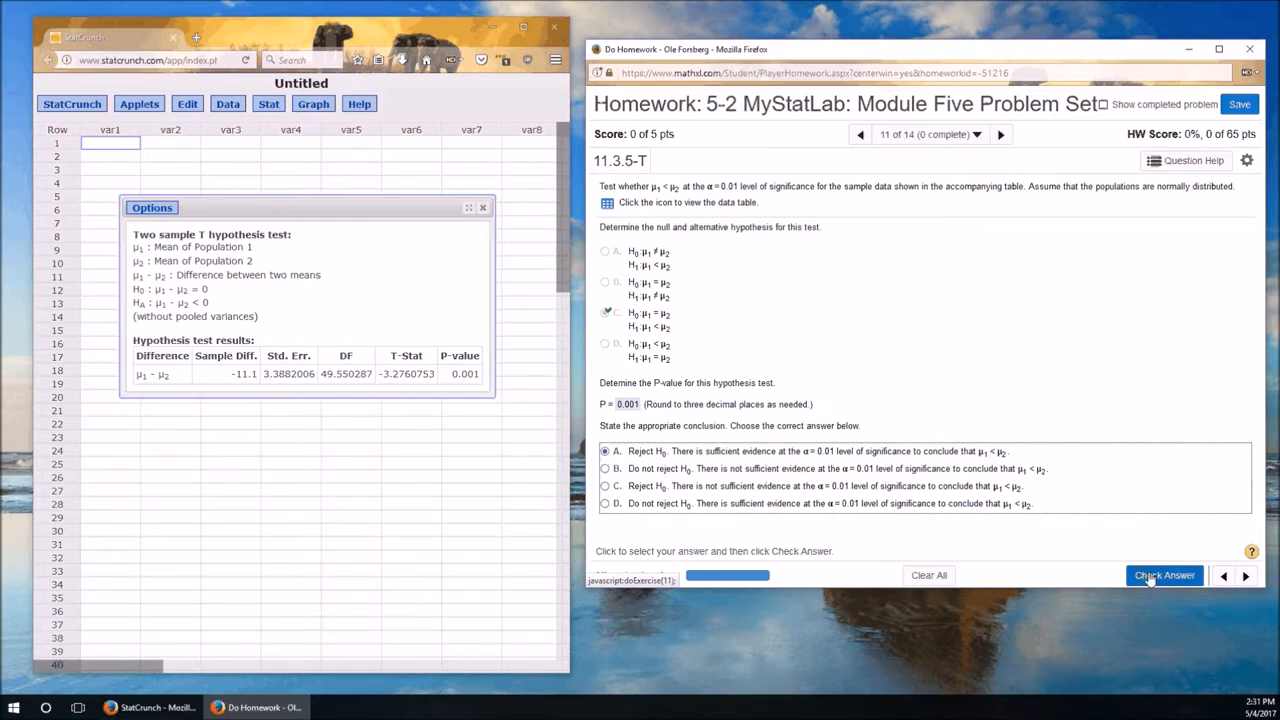
pyautogui.click(1164, 576)
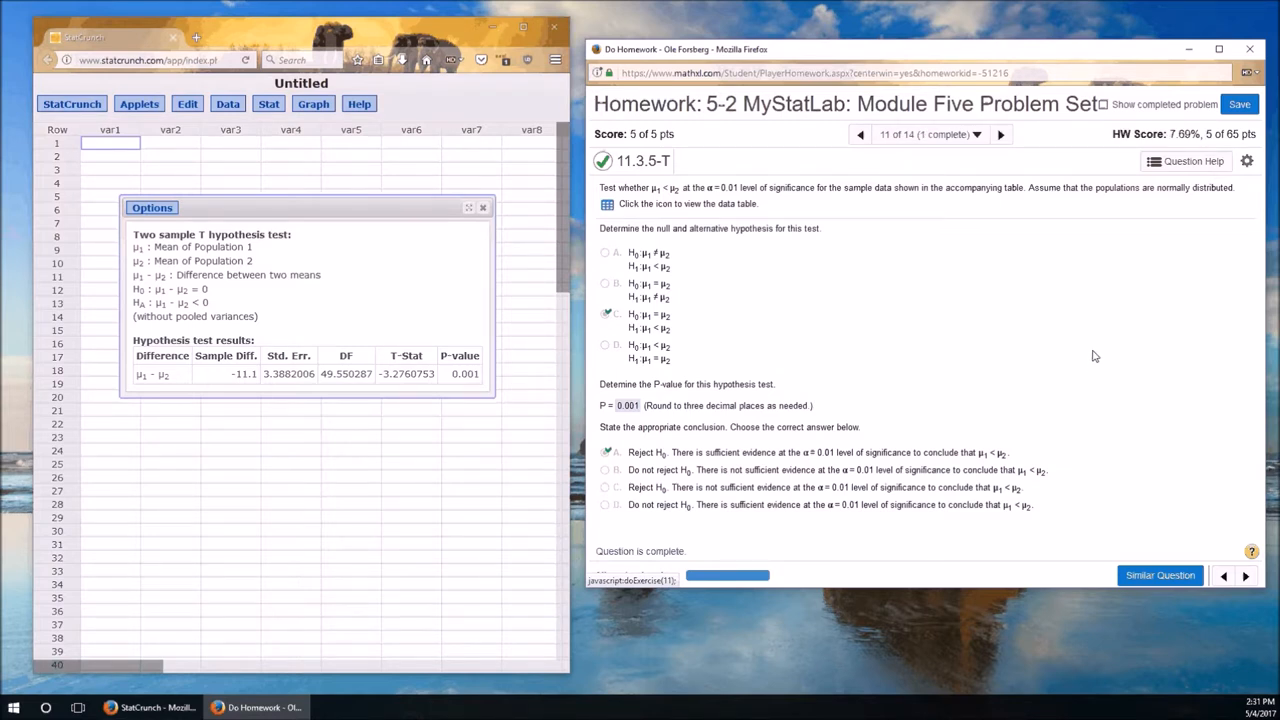
pyautogui.moveTo(890, 298)
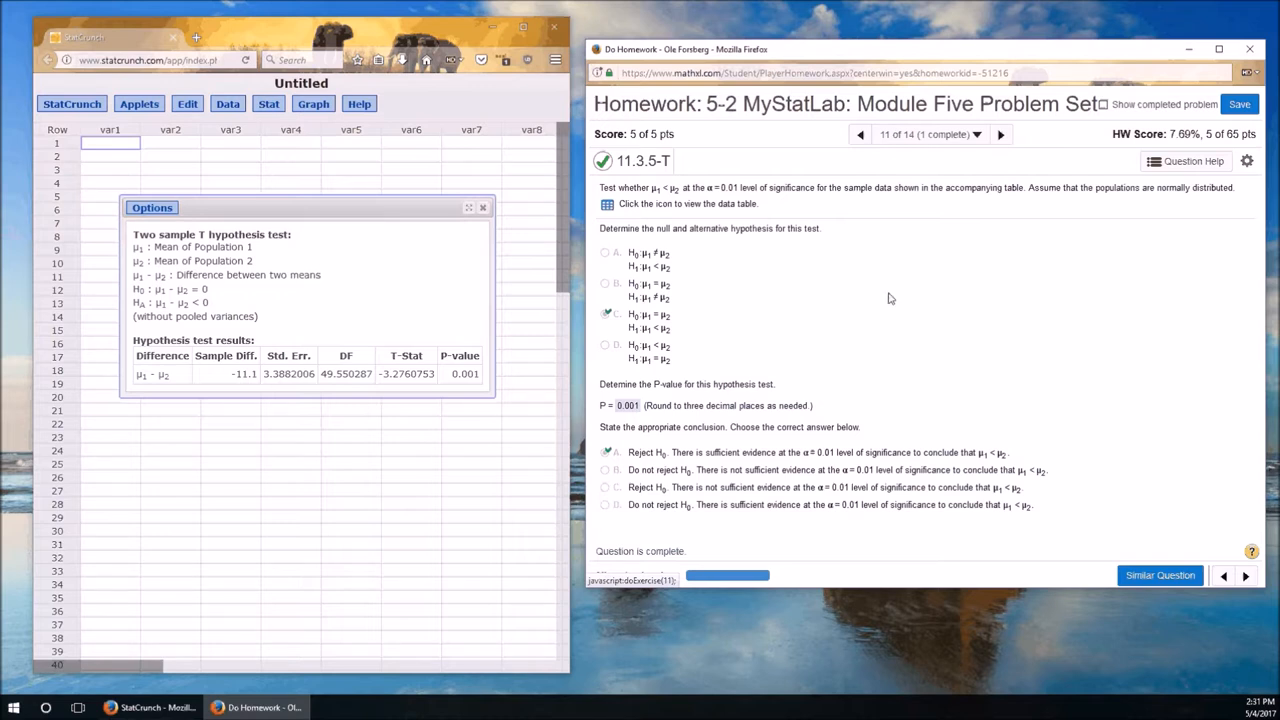
pyautogui.moveTo(702, 248)
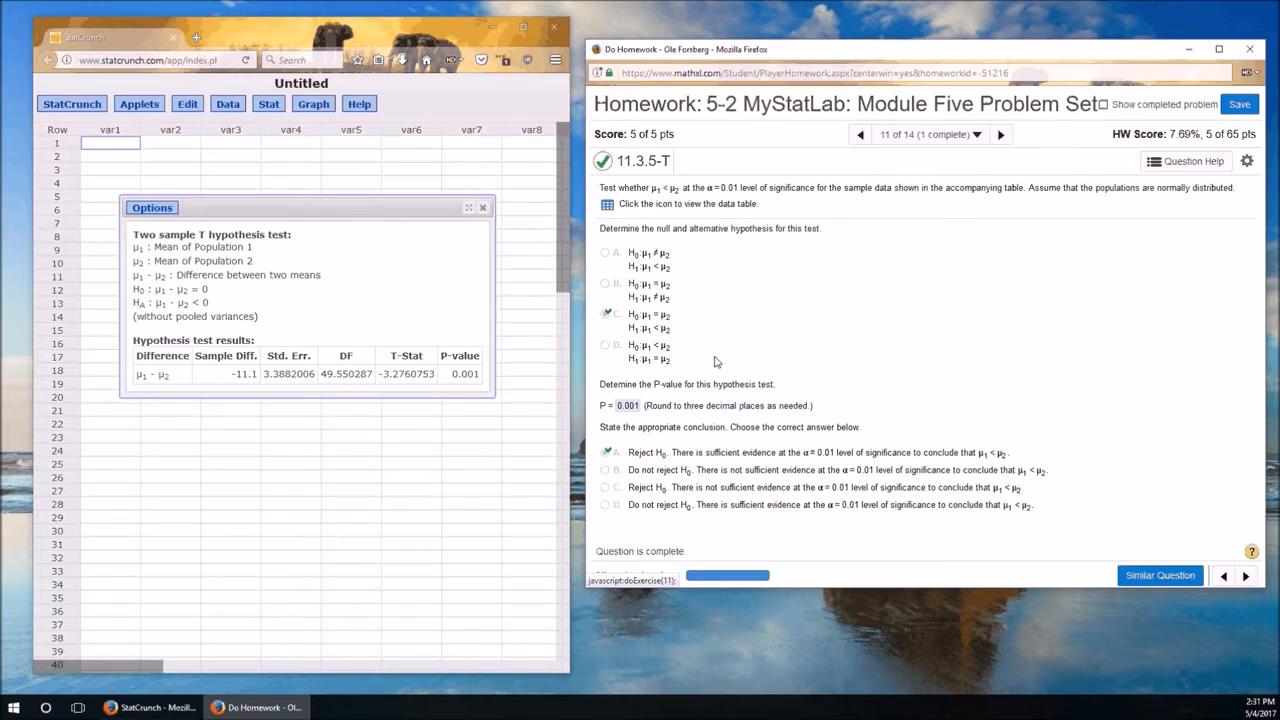
pyautogui.moveTo(840, 416)
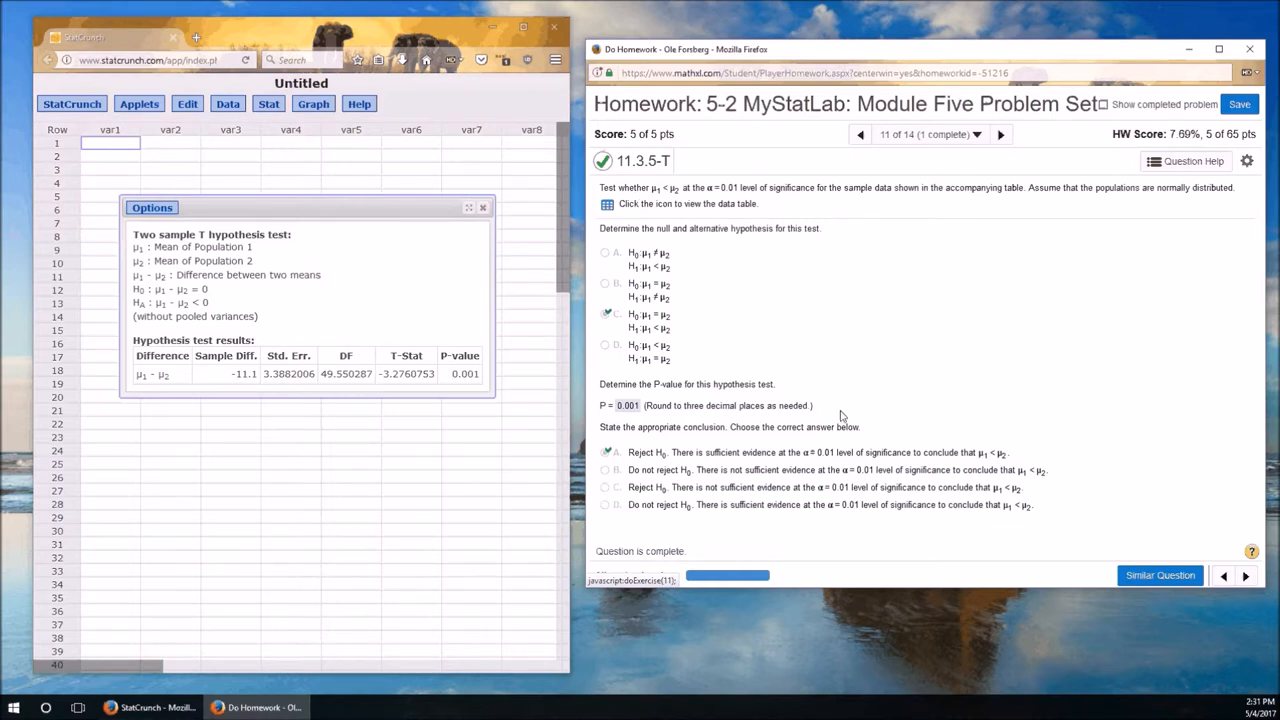
pyautogui.moveTo(640, 424)
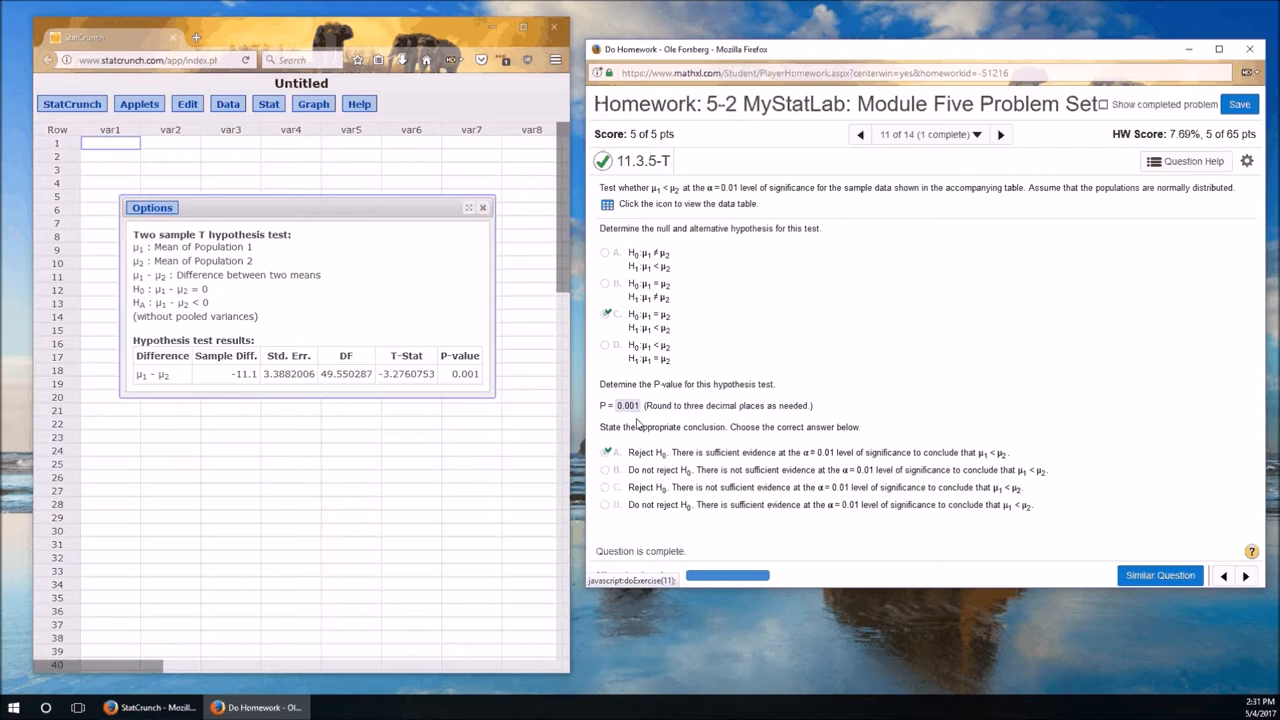
pyautogui.moveTo(188, 330)
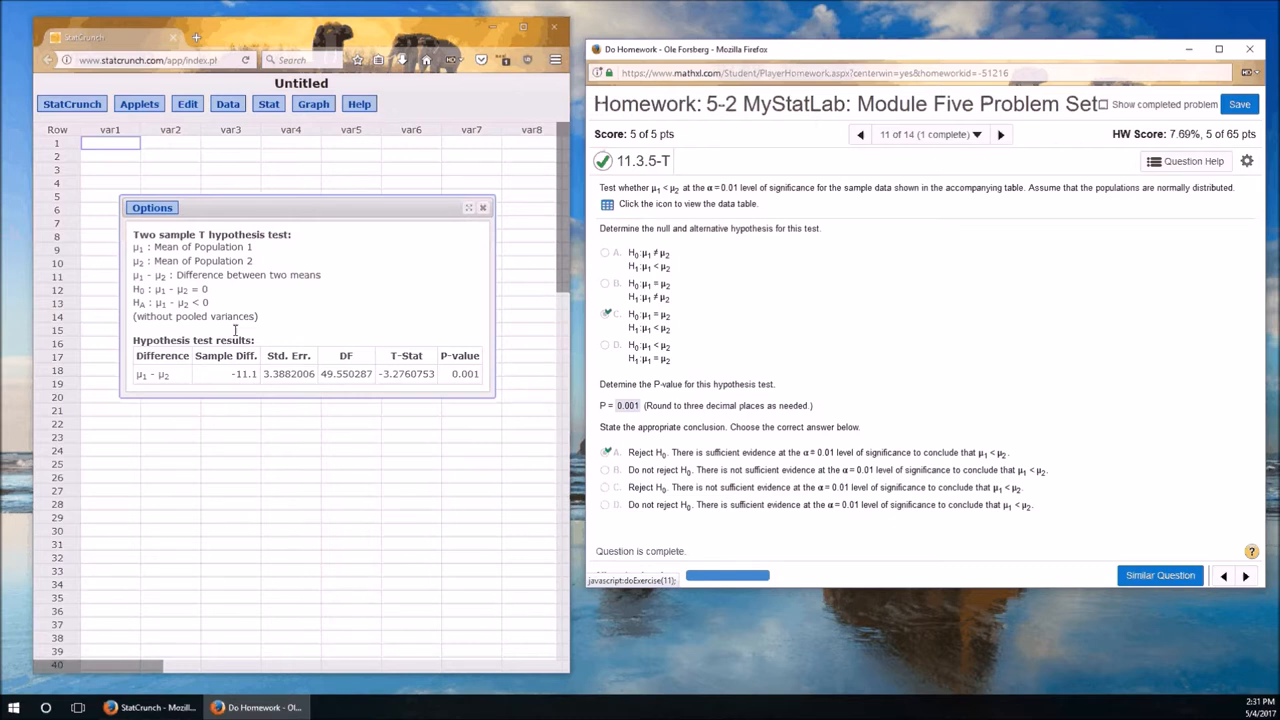
pyautogui.moveTo(360, 320)
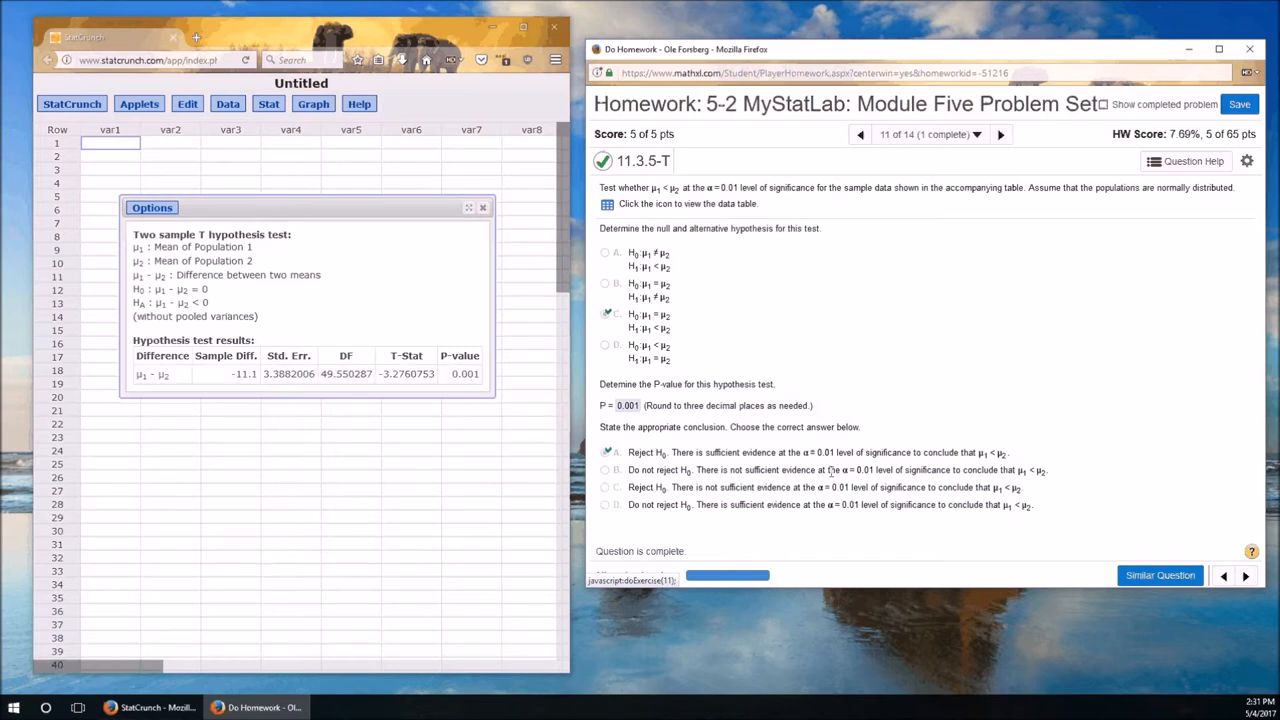
pyautogui.moveTo(836, 468)
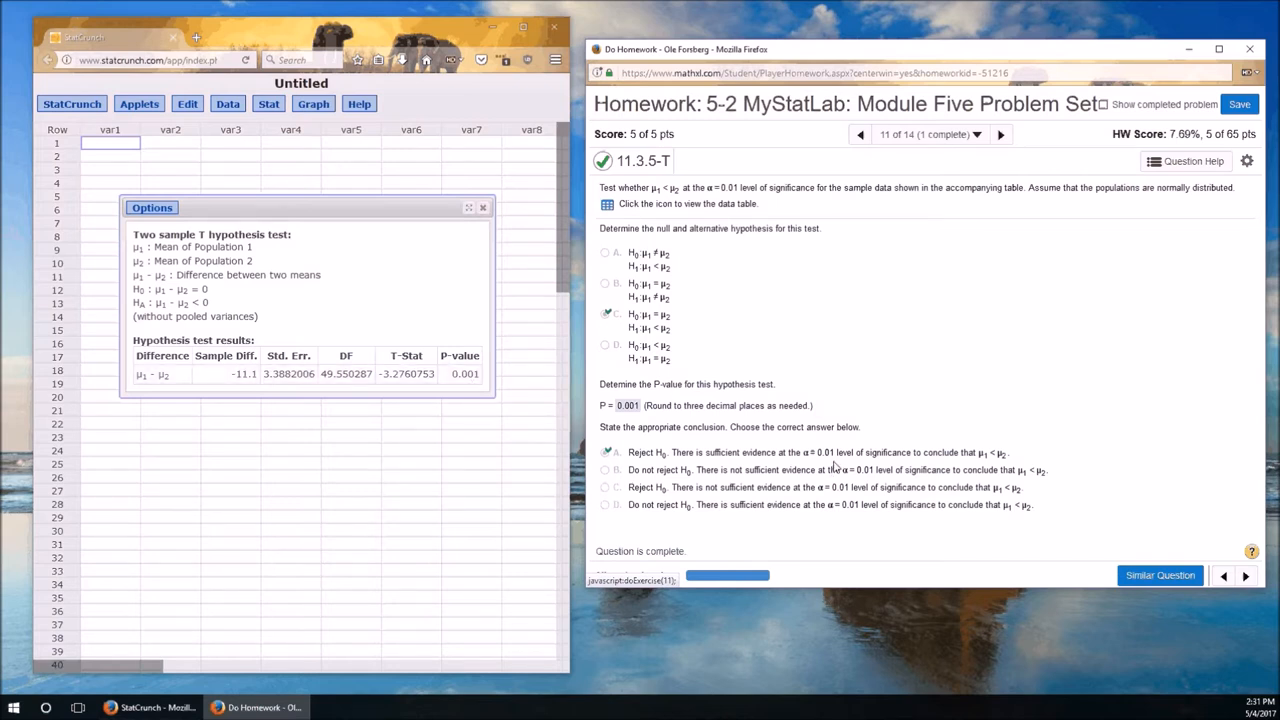